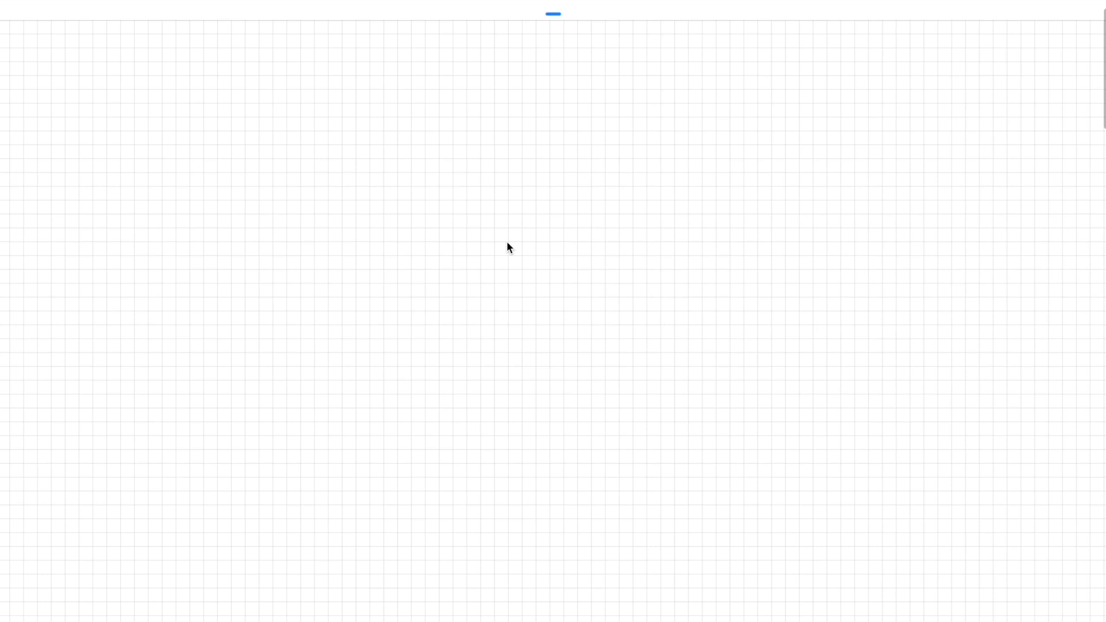
{"action": "mouse_move", "coordinate": [327, 28]}
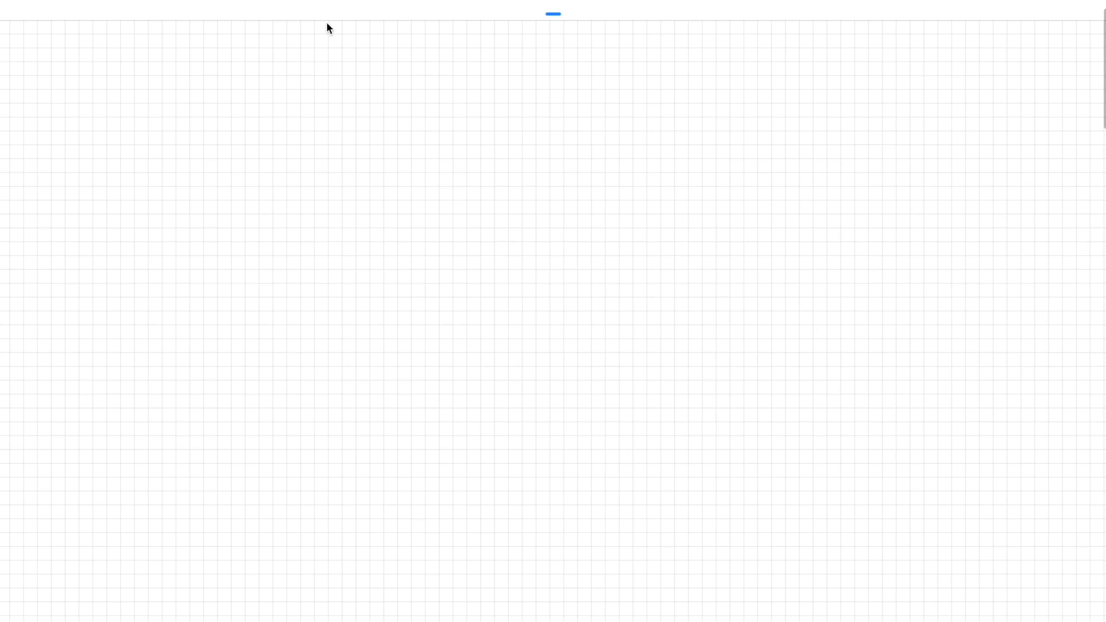
{"action": "mouse_move", "coordinate": [60, 85]}
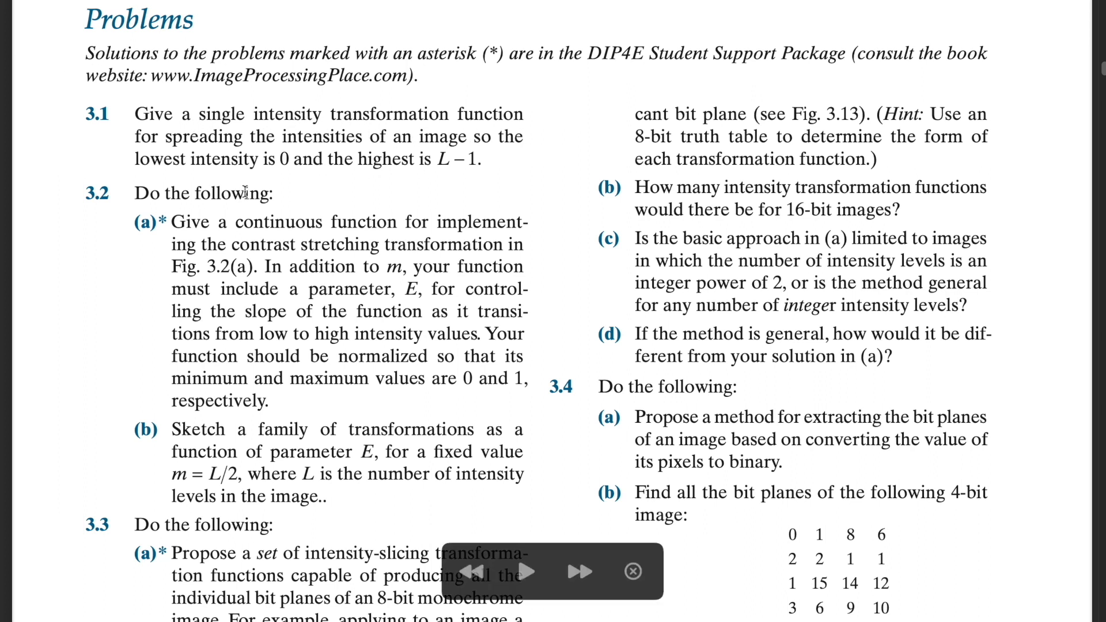
{"action": "mouse_move", "coordinate": [300, 176]}
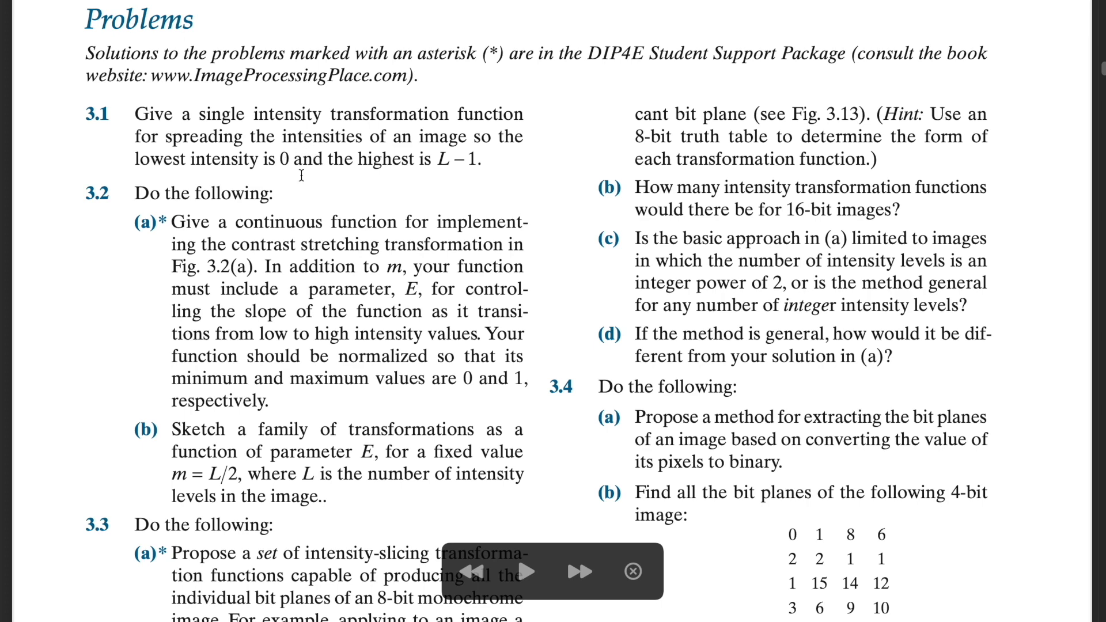
{"action": "mouse_move", "coordinate": [444, 157]}
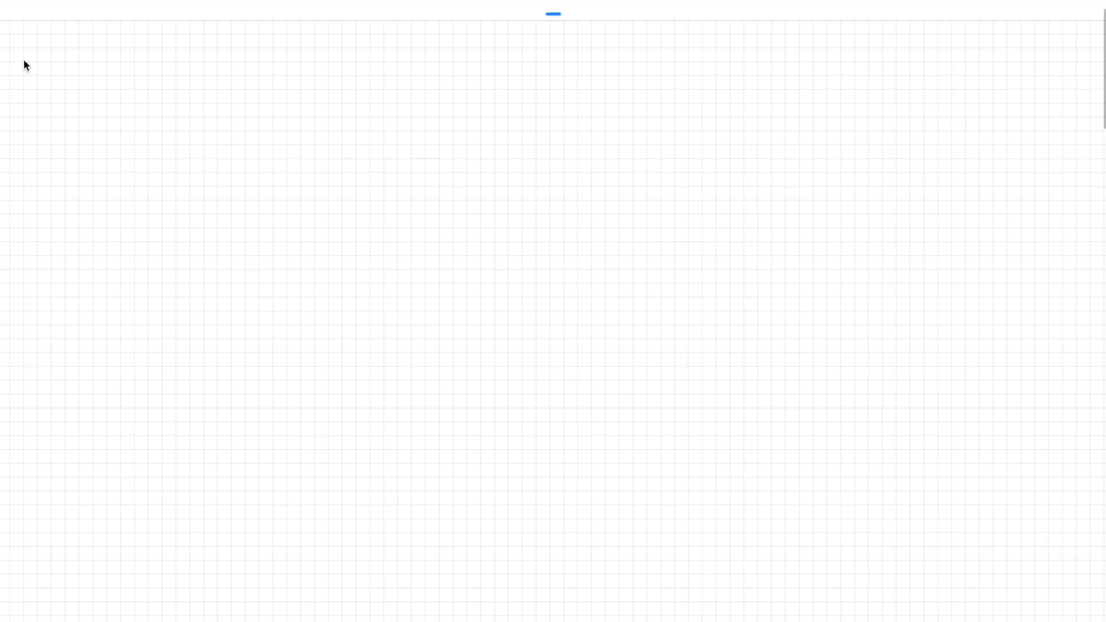
{"action": "mouse_move", "coordinate": [60, 79]}
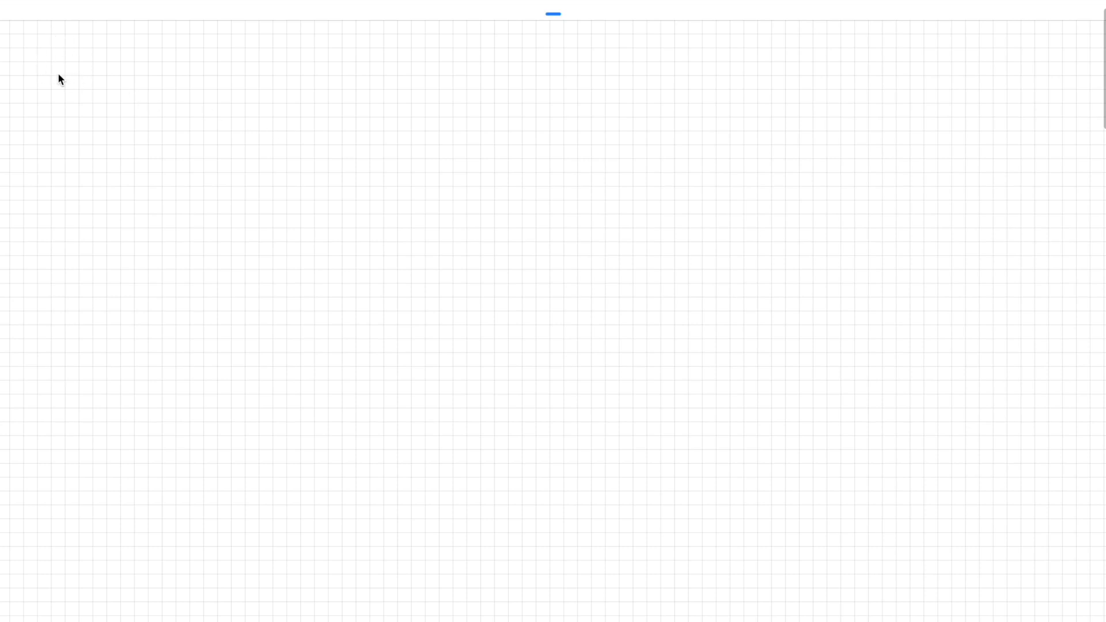
Handwrite the problem number '1.' and the relation 's = T(r)' at top left.
{"action": "left_click_drag", "start_coordinate": [53, 67], "coordinate": [67, 106]}
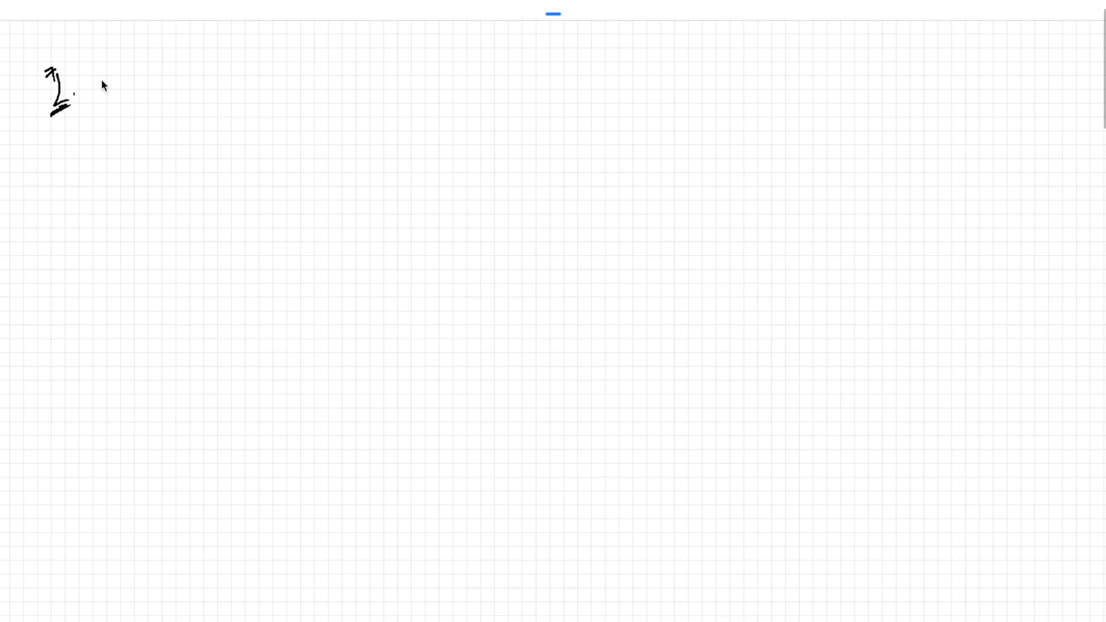
{"action": "mouse_move", "coordinate": [249, 113]}
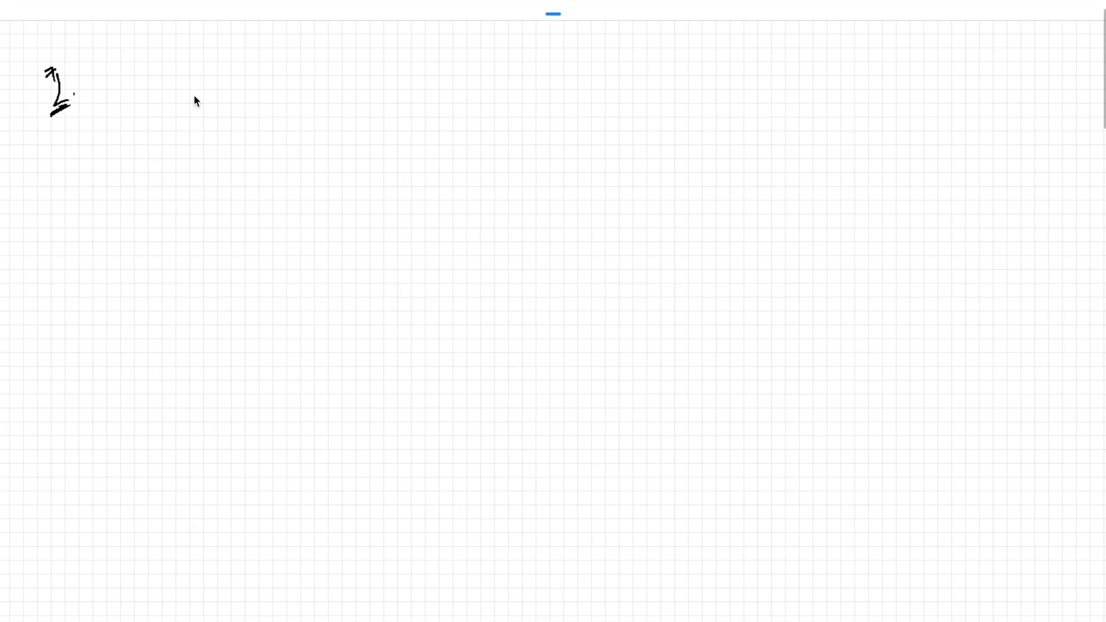
{"action": "left_click_drag", "start_coordinate": [155, 98], "coordinate": [211, 96]}
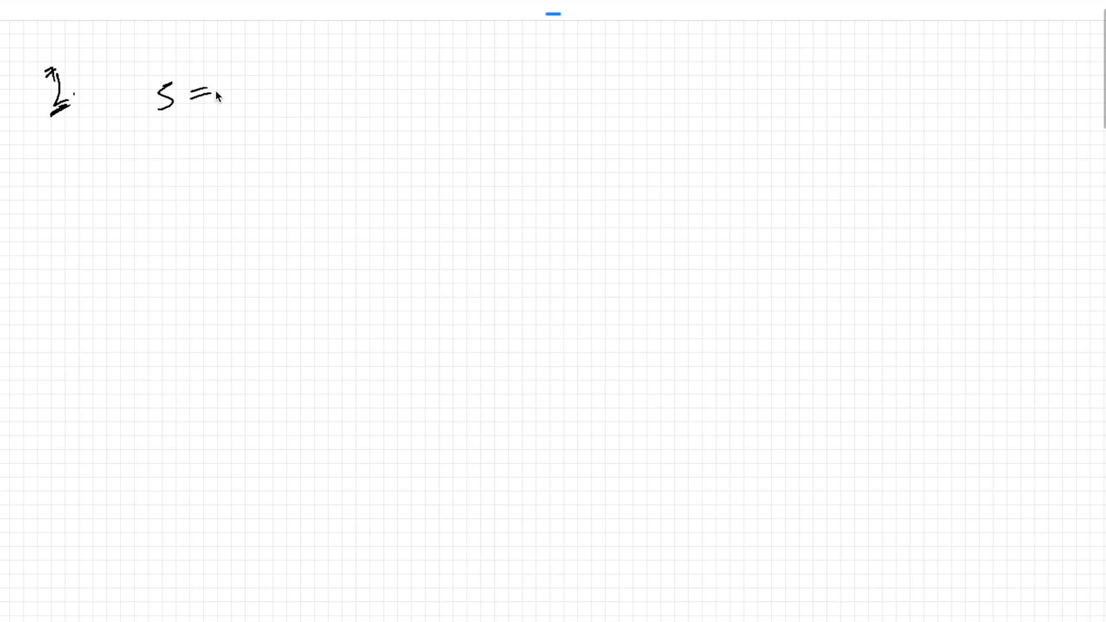
{"action": "left_click_drag", "start_coordinate": [226, 92], "coordinate": [282, 92]}
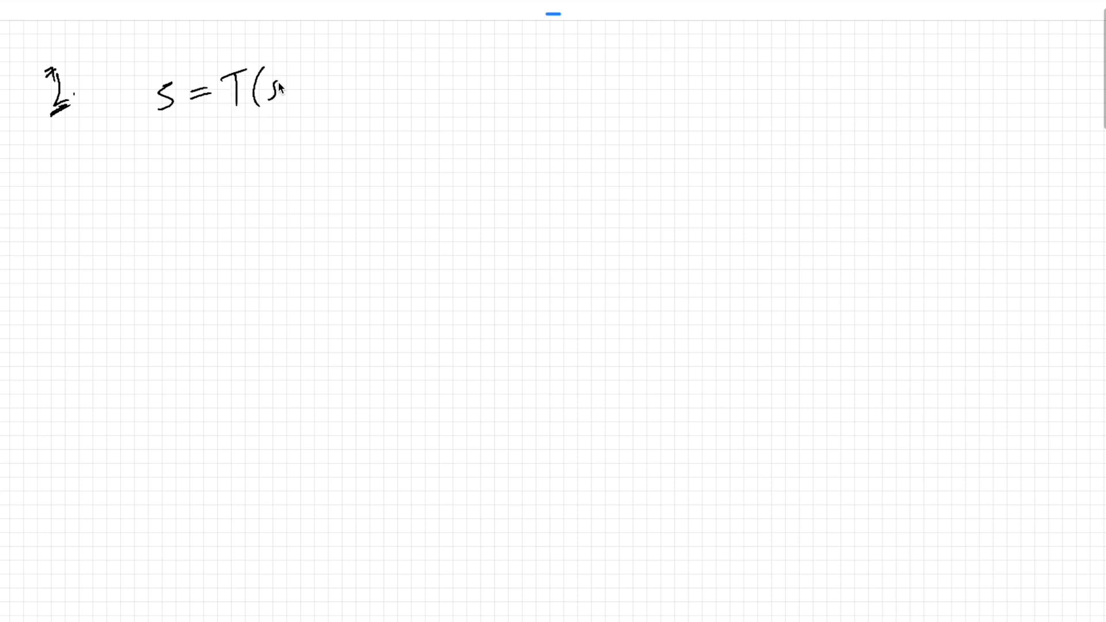
{"action": "left_click_drag", "start_coordinate": [283, 78], "coordinate": [279, 109]}
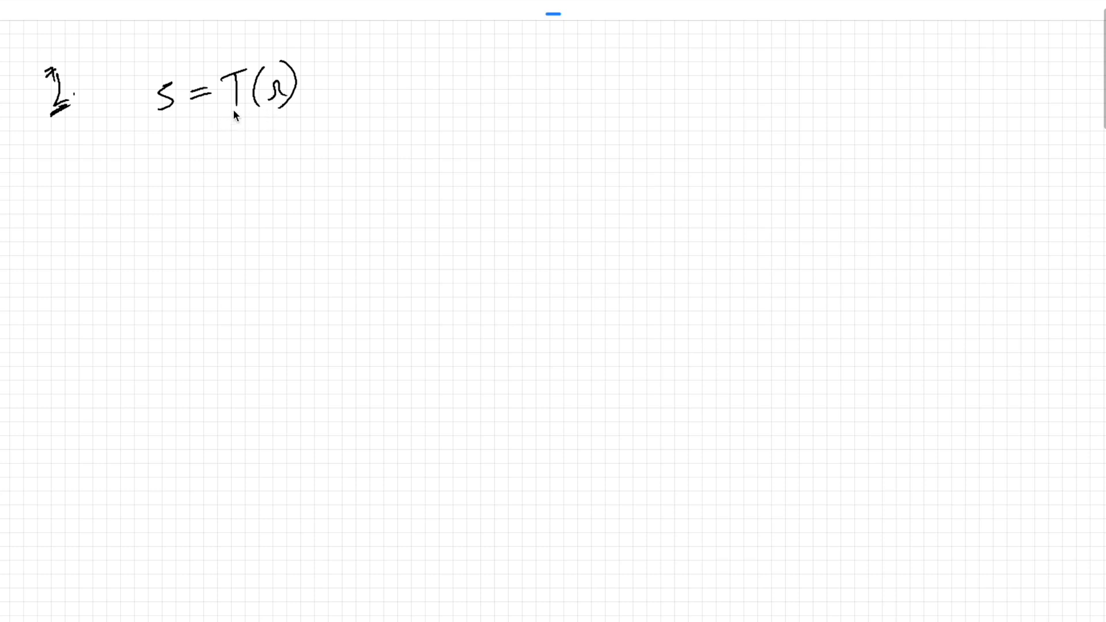
{"action": "mouse_move", "coordinate": [282, 111]}
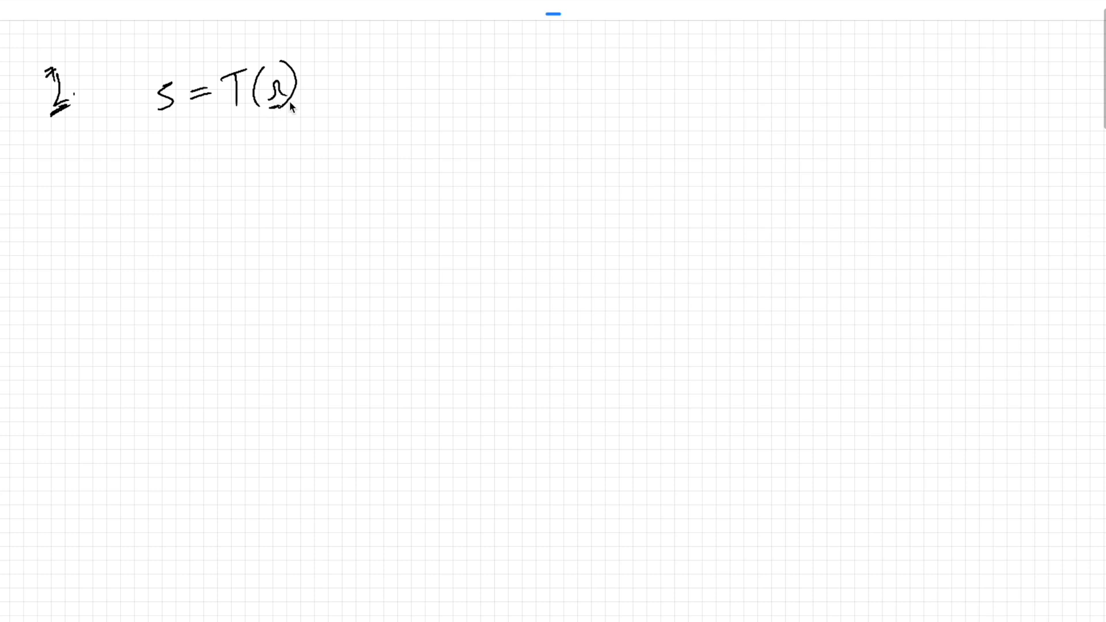
{"action": "mouse_move", "coordinate": [302, 120]}
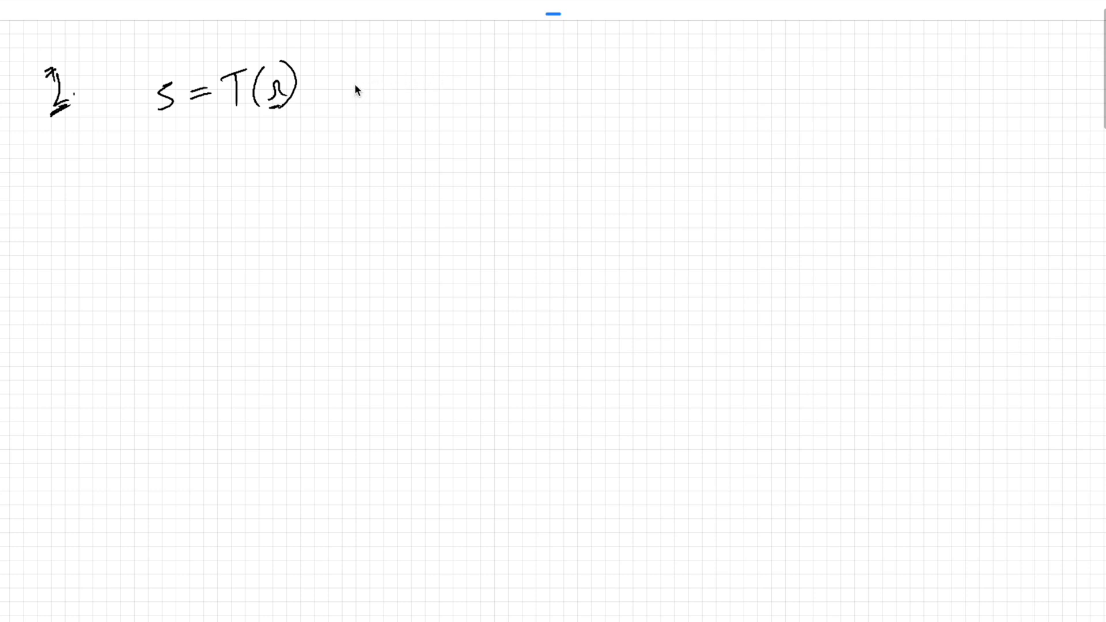
Write the range '10.....200', then the underlined ranges '0 255' and '0, L-1'.
{"action": "left_click_drag", "start_coordinate": [379, 67], "coordinate": [379, 102]}
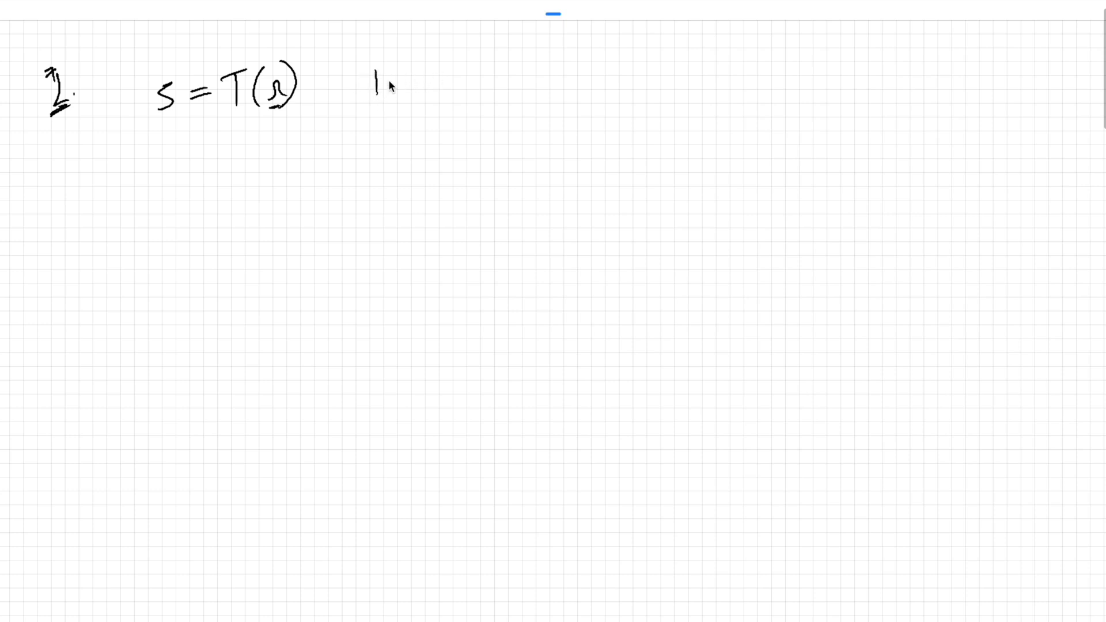
{"action": "left_click_drag", "start_coordinate": [385, 84], "coordinate": [466, 81]}
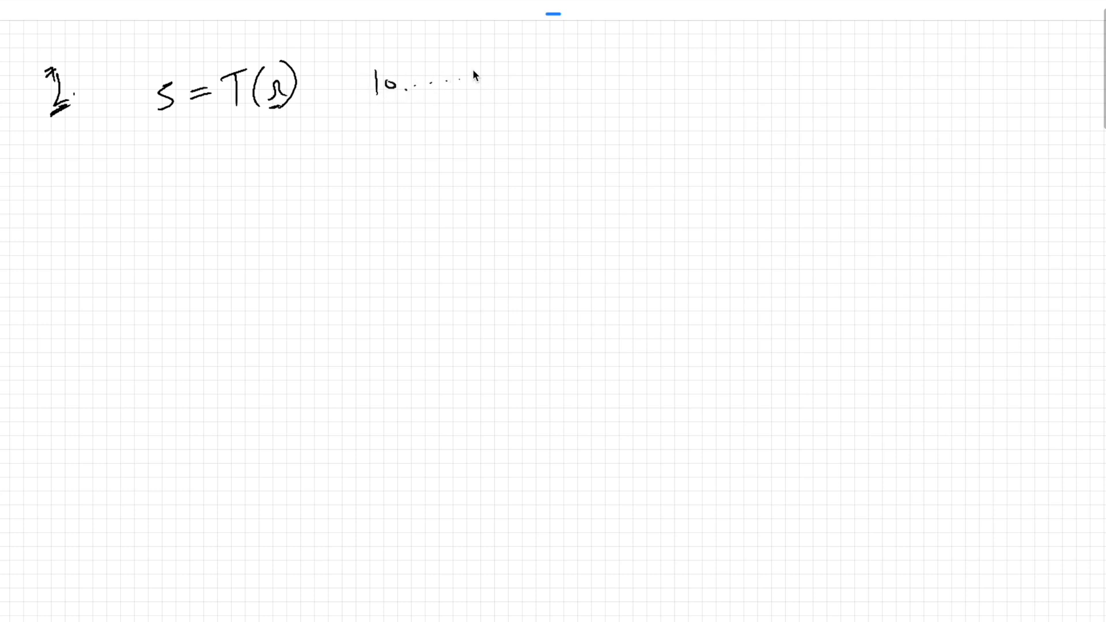
{"action": "left_click_drag", "start_coordinate": [465, 81], "coordinate": [512, 81]}
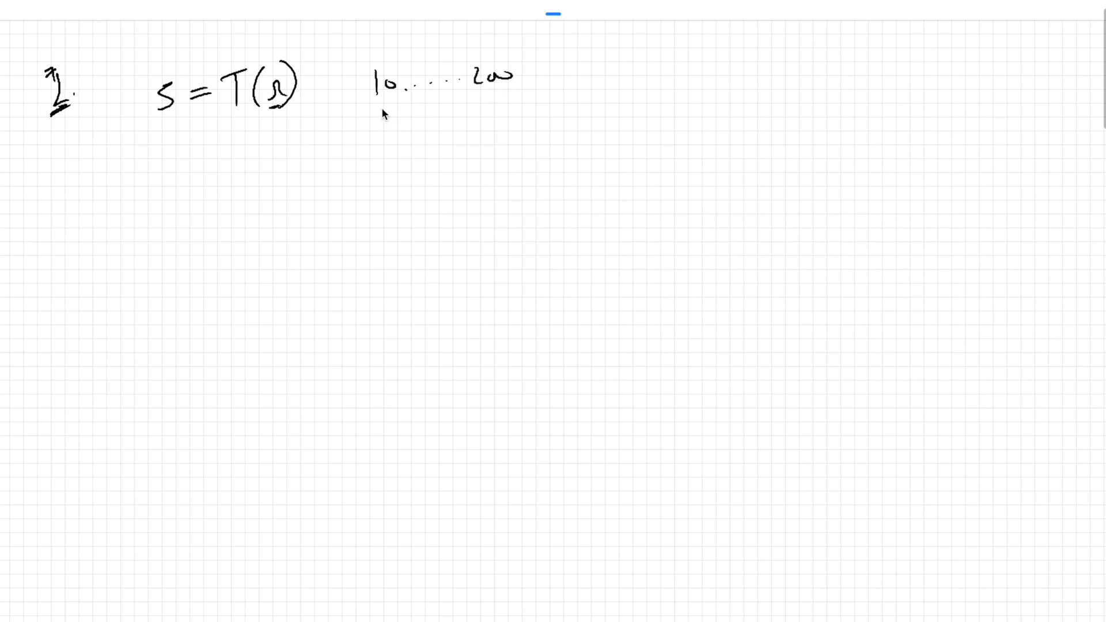
{"action": "mouse_move", "coordinate": [393, 100]}
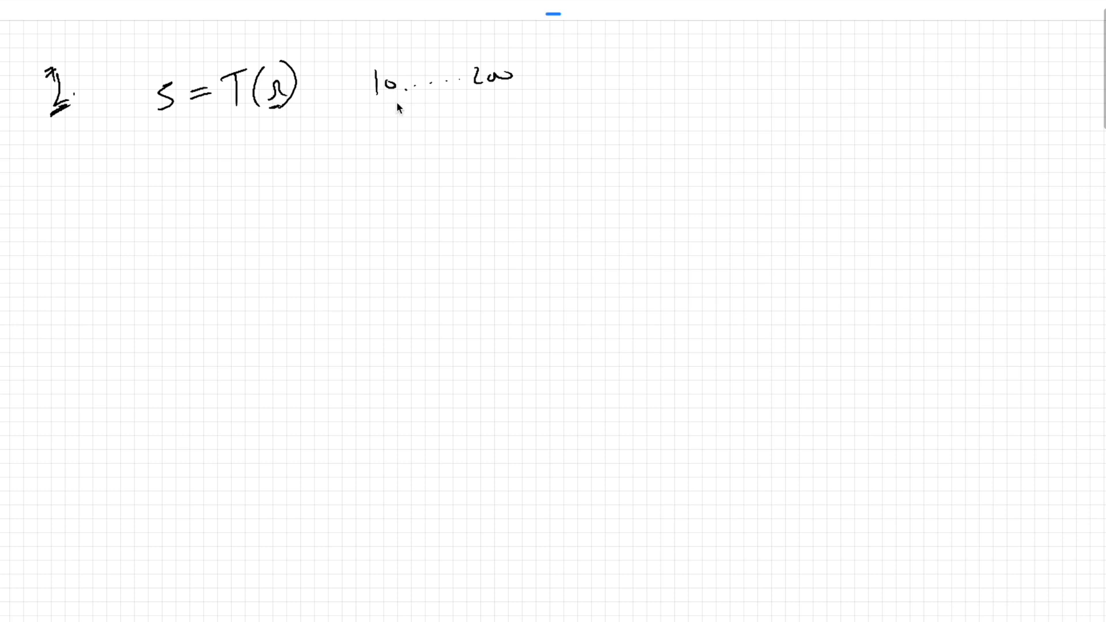
{"action": "mouse_move", "coordinate": [381, 112]}
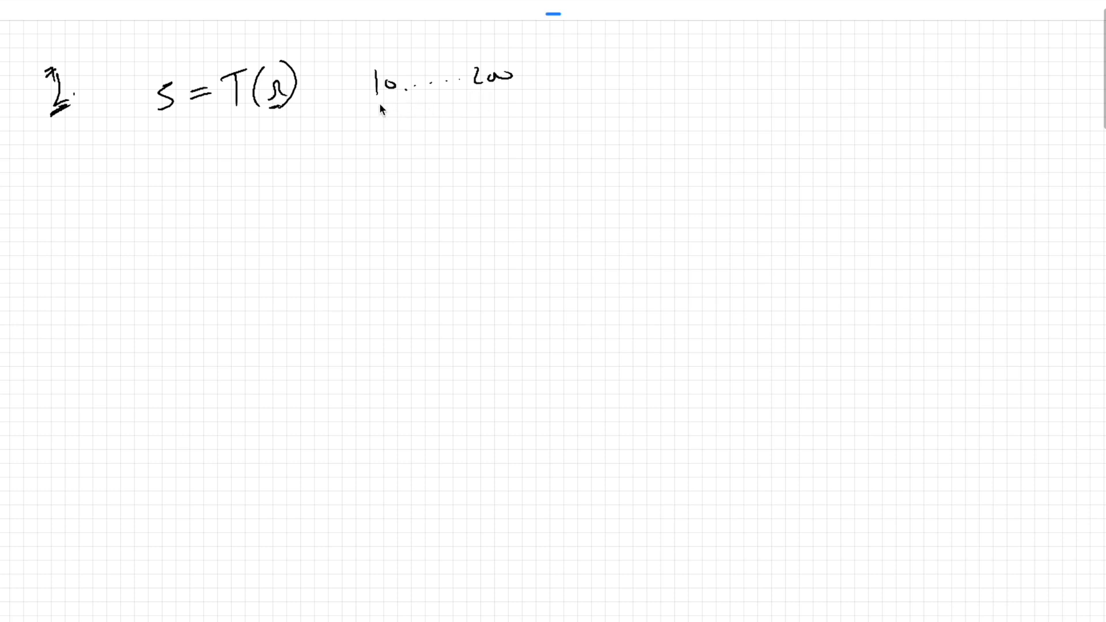
{"action": "mouse_move", "coordinate": [493, 95]}
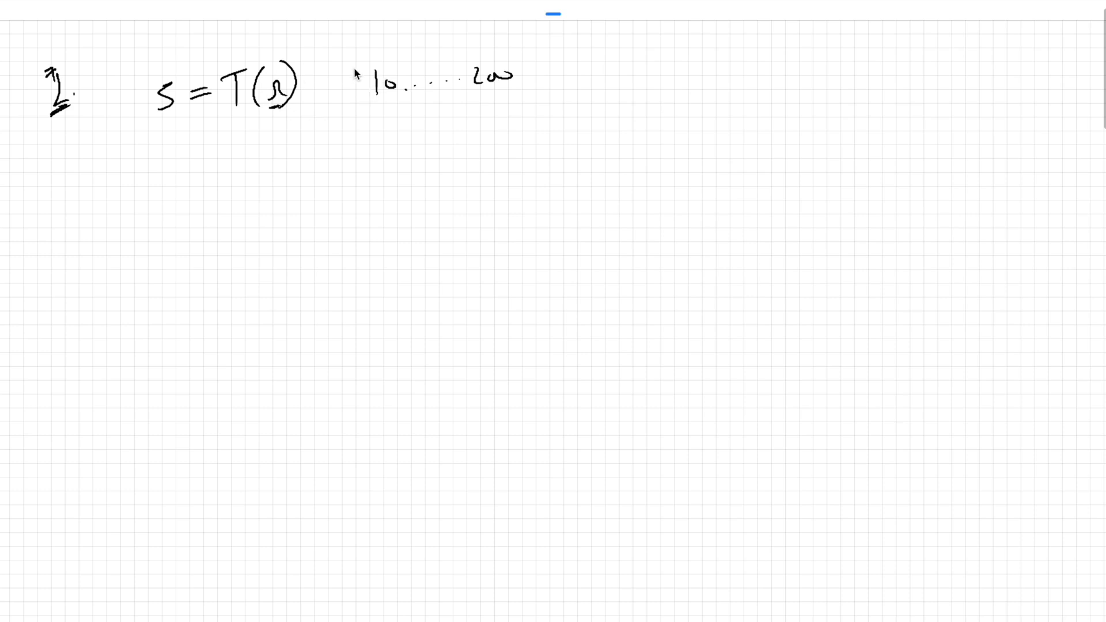
{"action": "mouse_move", "coordinate": [481, 105]}
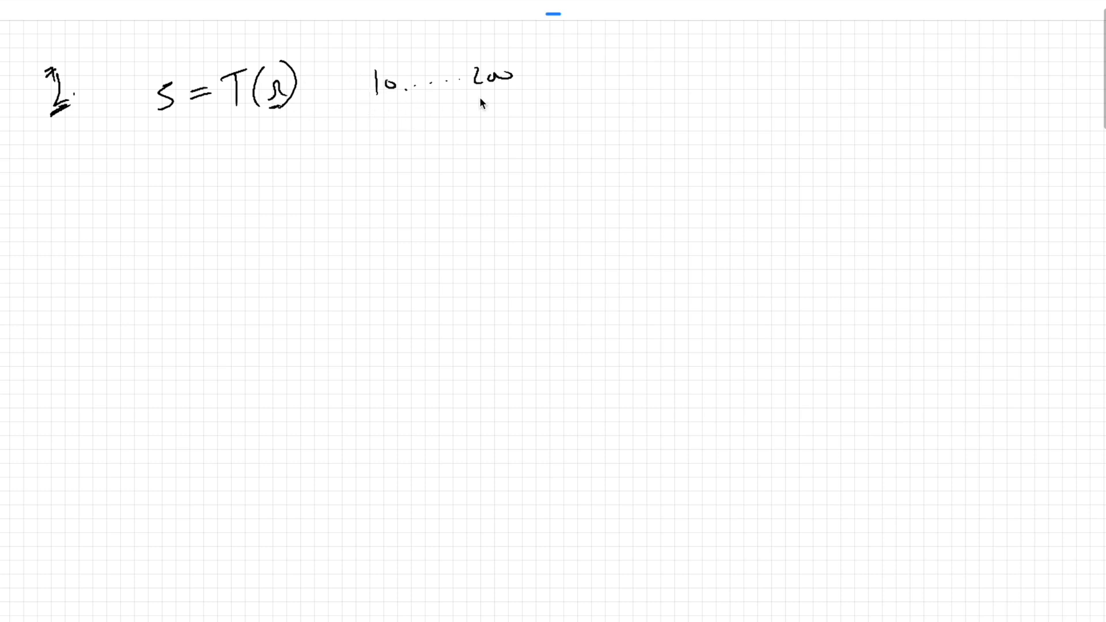
{"action": "mouse_move", "coordinate": [302, 138]}
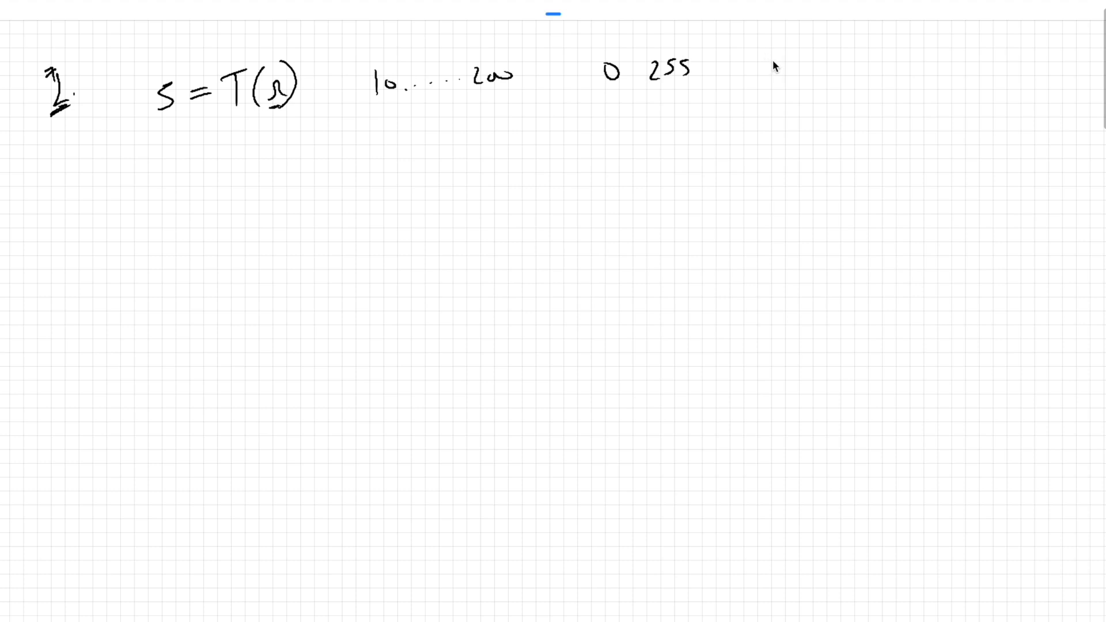
{"action": "left_click_drag", "start_coordinate": [604, 101], "coordinate": [694, 88]}
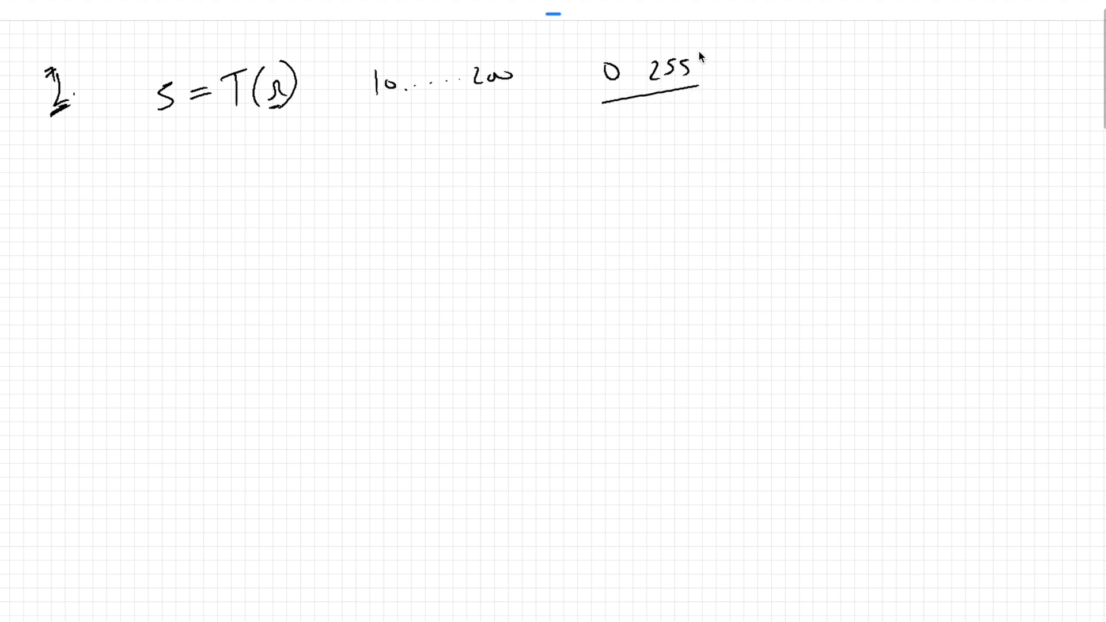
{"action": "mouse_move", "coordinate": [785, 72]}
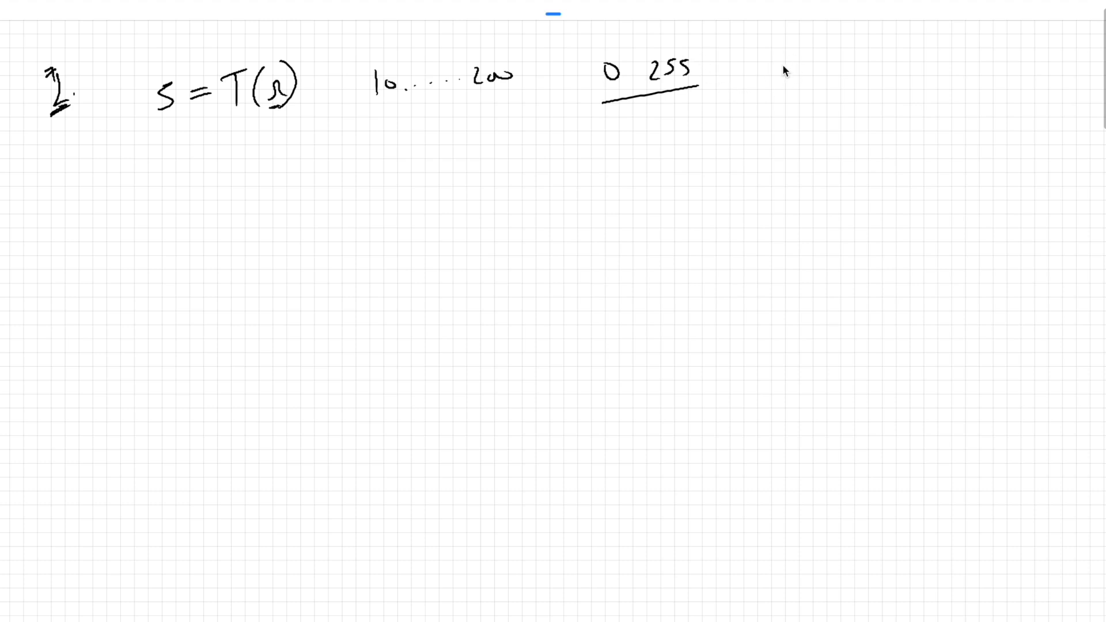
{"action": "left_click_drag", "start_coordinate": [783, 74], "coordinate": [882, 70]}
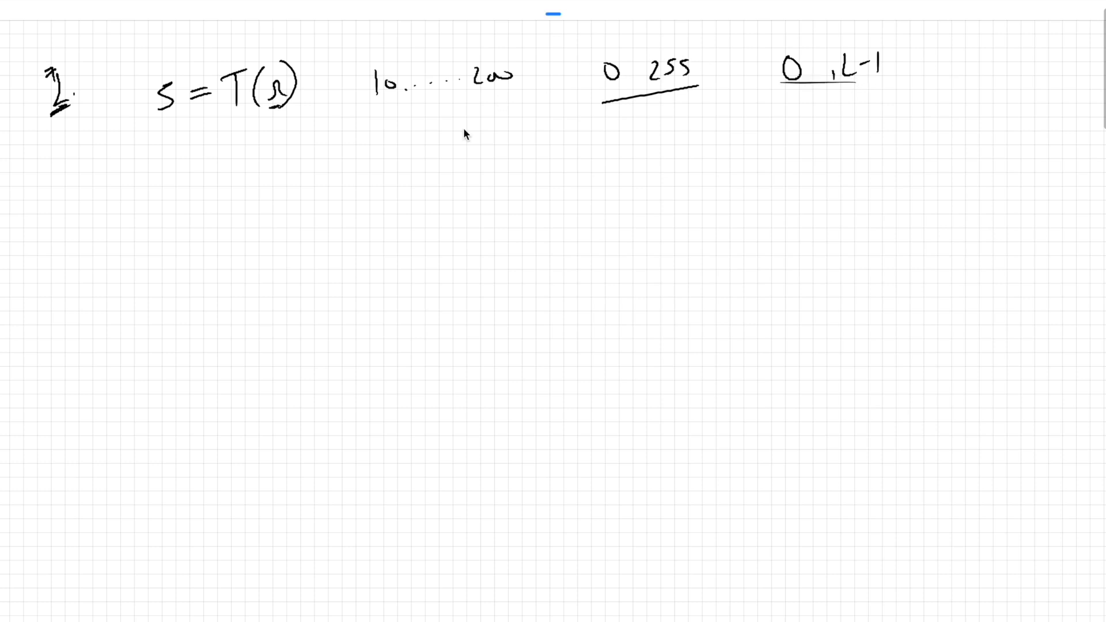
{"action": "mouse_move", "coordinate": [739, 85]}
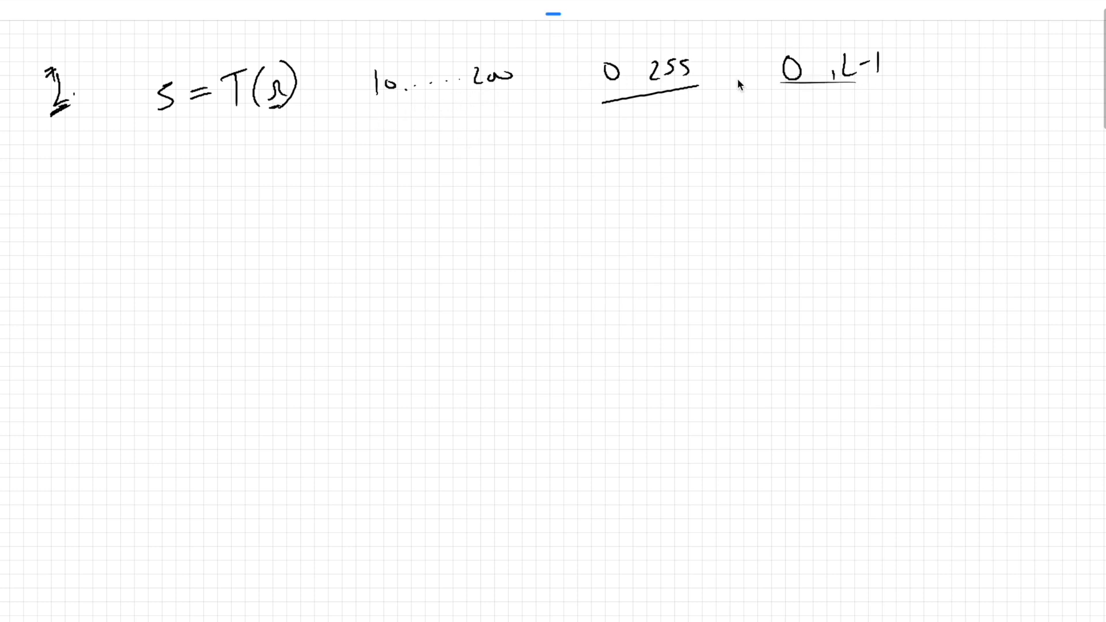
{"action": "mouse_move", "coordinate": [858, 86]}
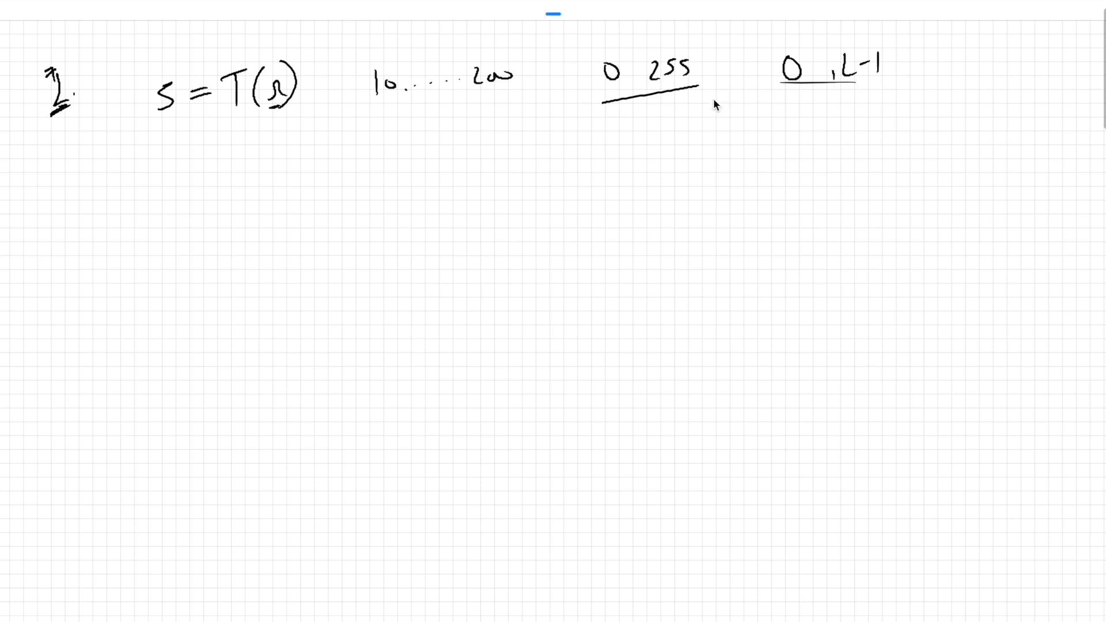
{"action": "mouse_move", "coordinate": [213, 207]}
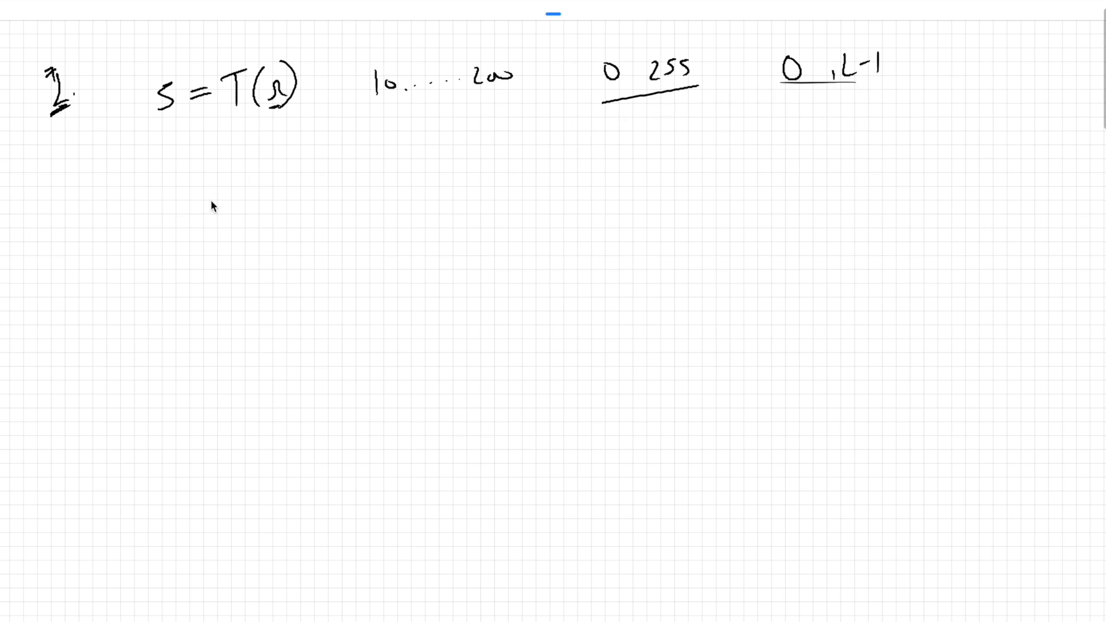
{"action": "left_click_drag", "start_coordinate": [205, 190], "coordinate": [211, 226]}
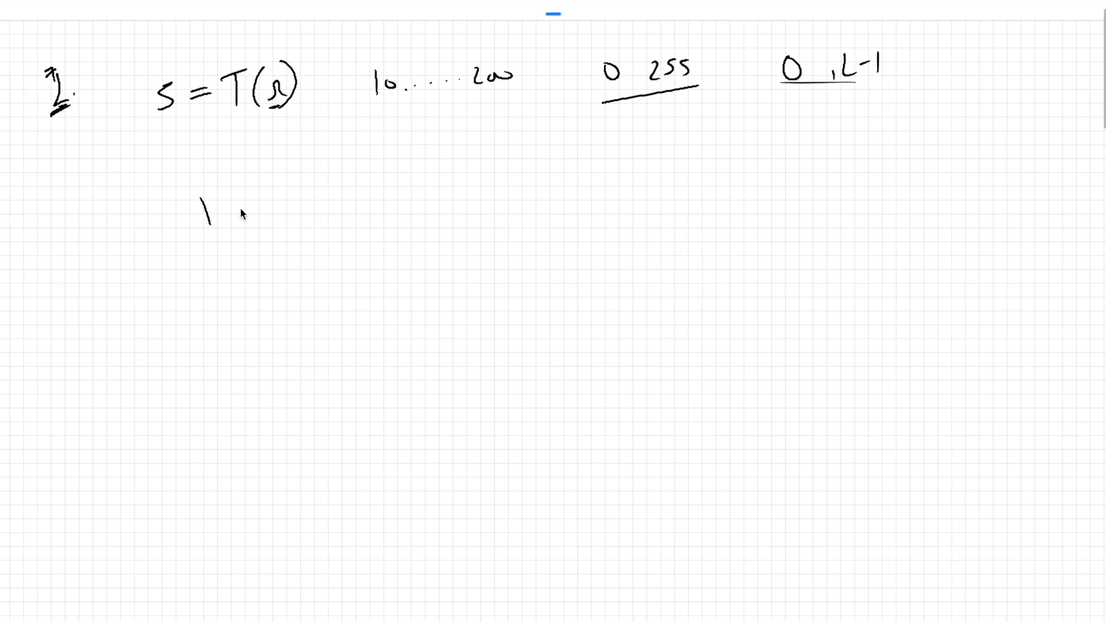
{"action": "left_click_drag", "start_coordinate": [239, 211], "coordinate": [339, 198]}
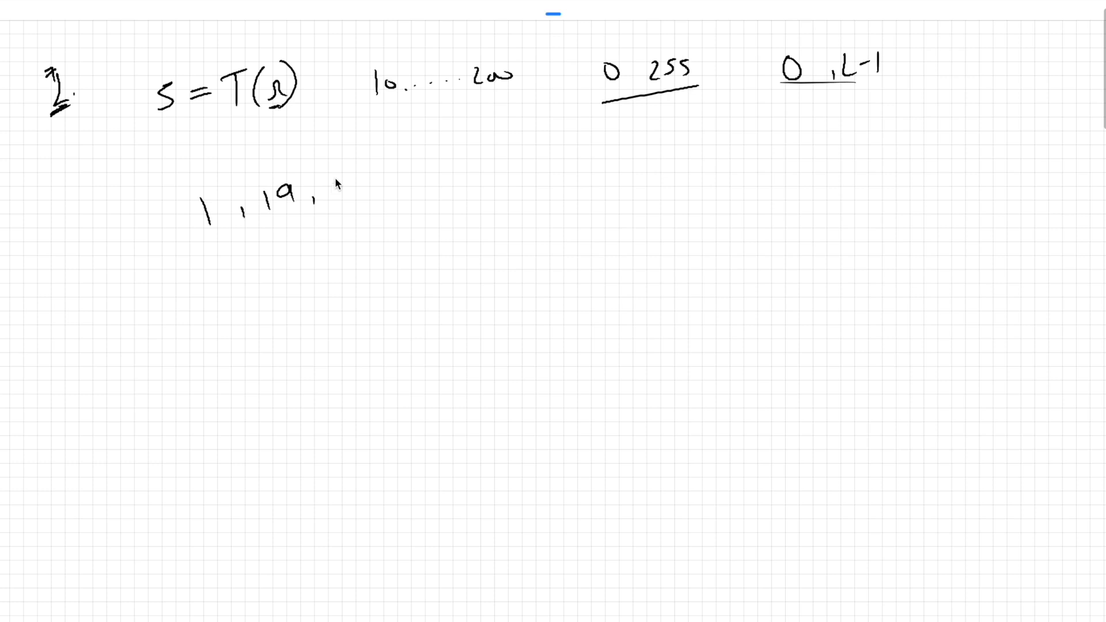
{"action": "left_click_drag", "start_coordinate": [346, 176], "coordinate": [363, 205]}
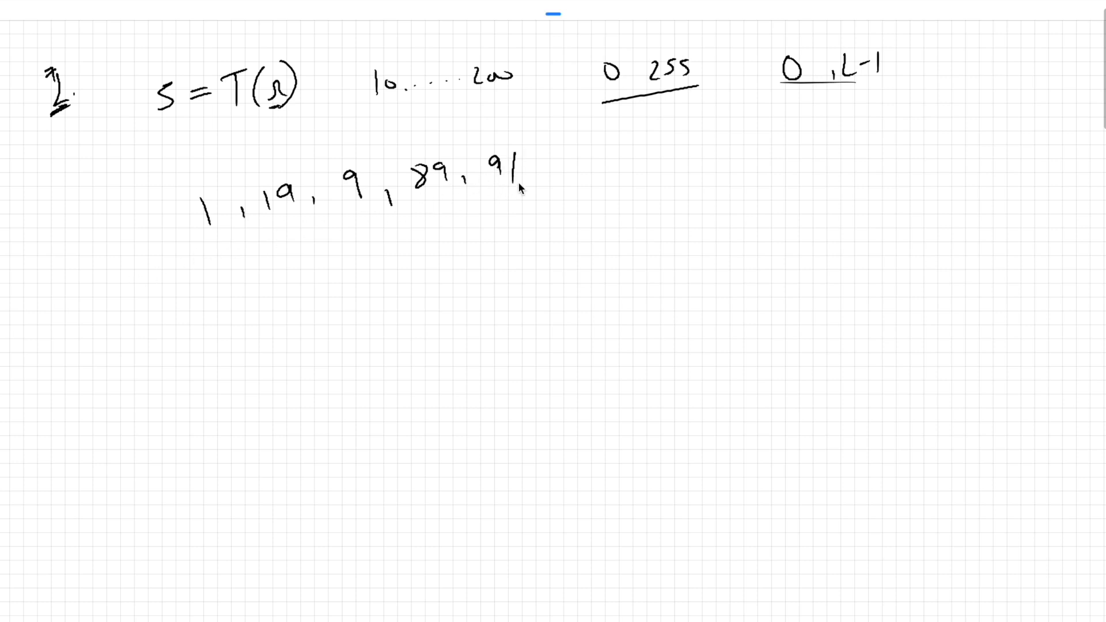
{"action": "mouse_move", "coordinate": [217, 242]}
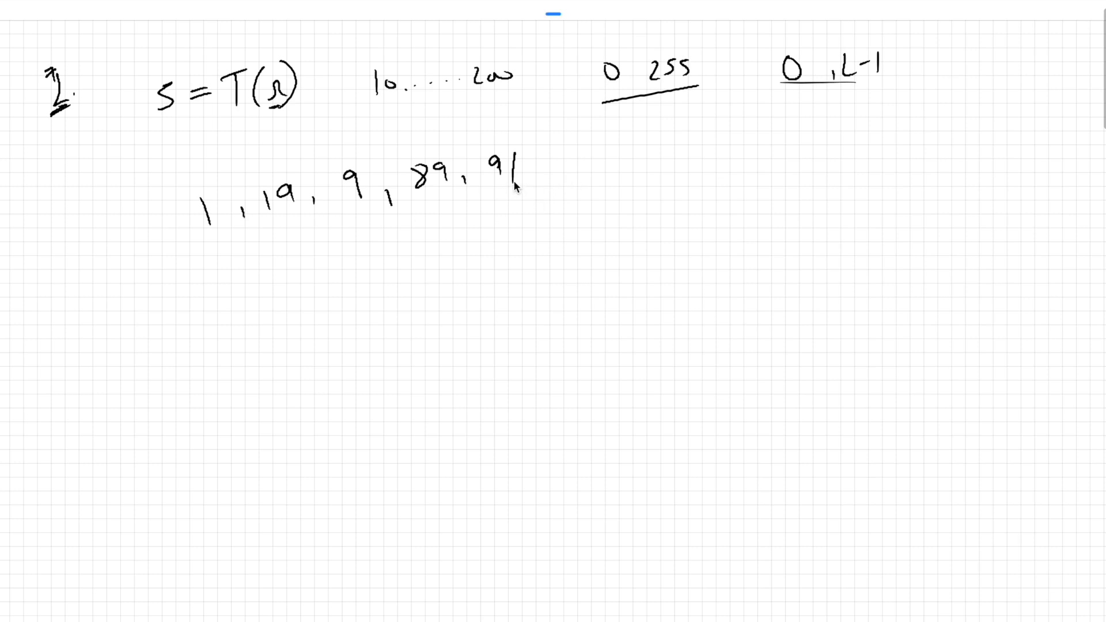
{"action": "mouse_move", "coordinate": [513, 188]}
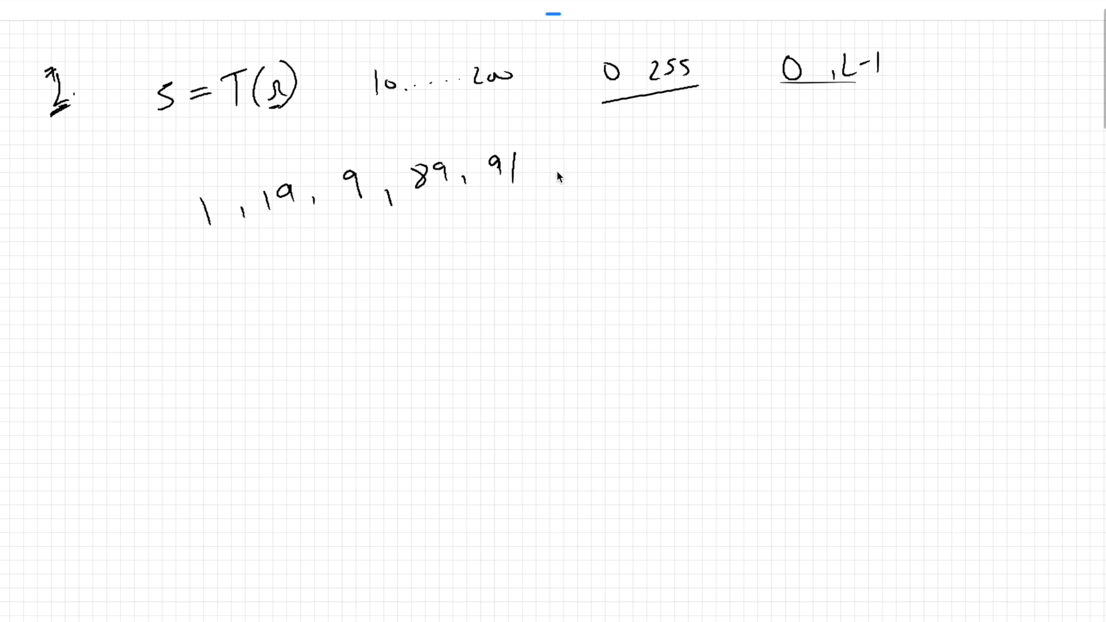
{"action": "mouse_move", "coordinate": [600, 159]}
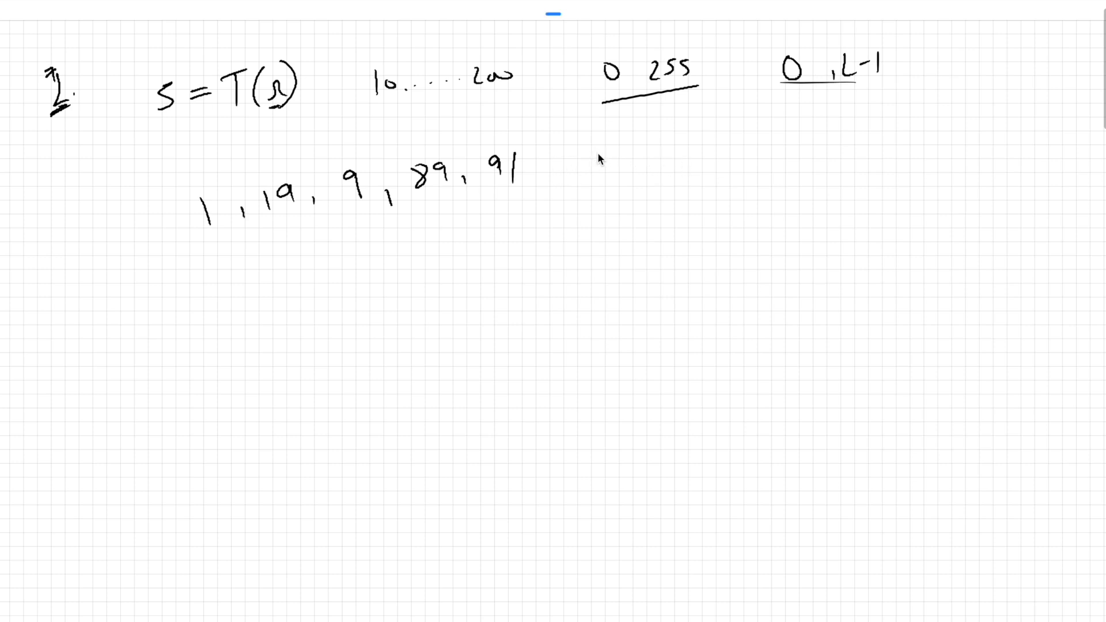
{"action": "mouse_move", "coordinate": [805, 99]}
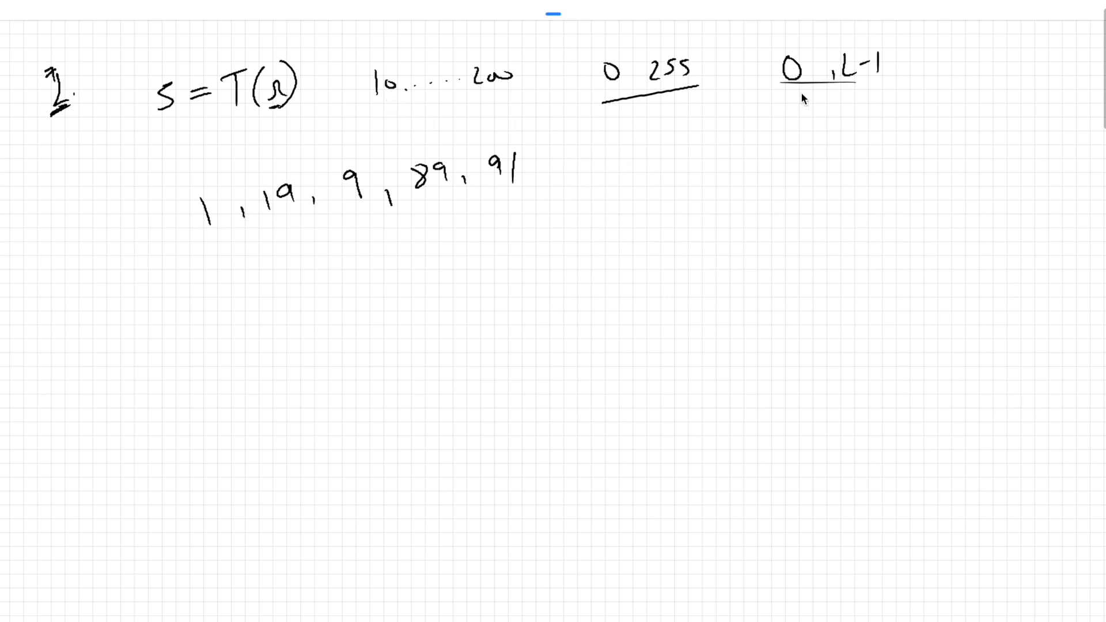
{"action": "mouse_move", "coordinate": [632, 113]}
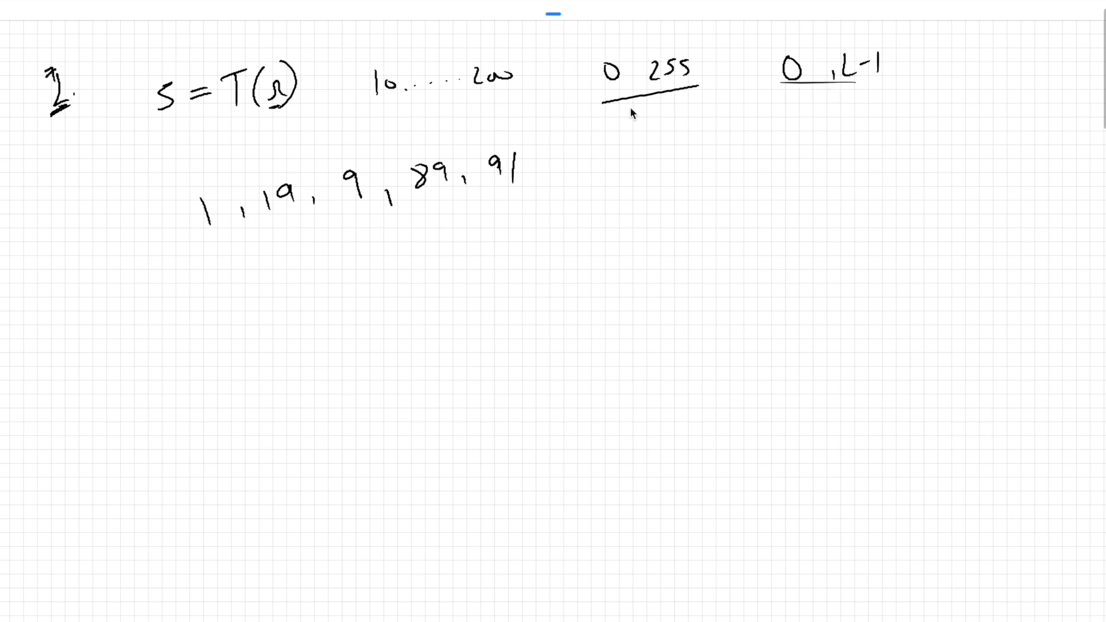
{"action": "mouse_move", "coordinate": [209, 267]}
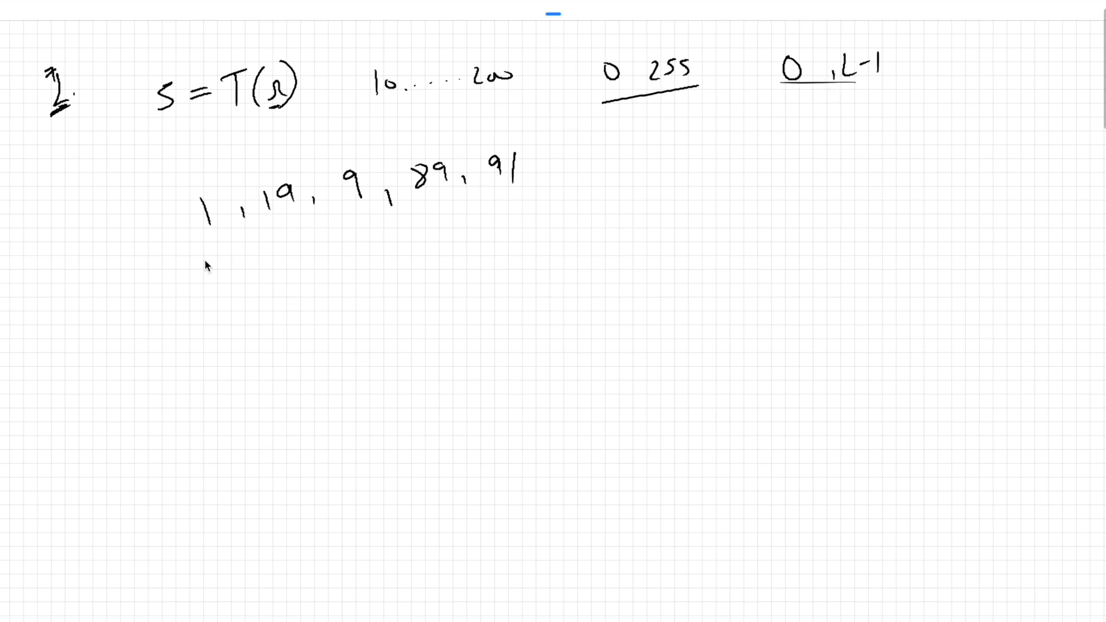
{"action": "mouse_move", "coordinate": [328, 234]}
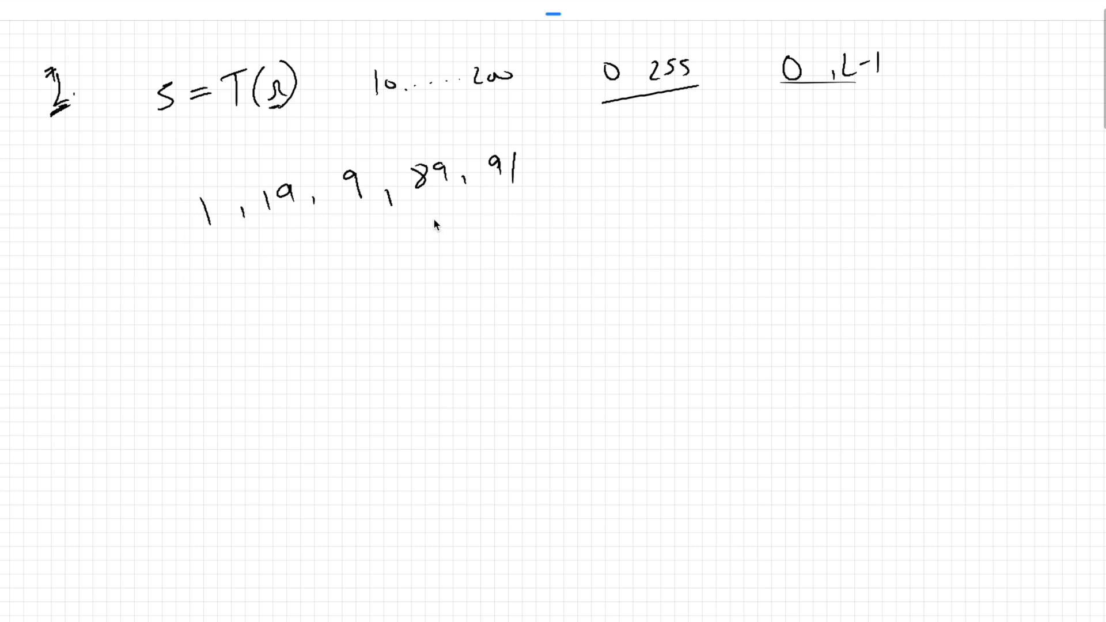
{"action": "mouse_move", "coordinate": [712, 155]}
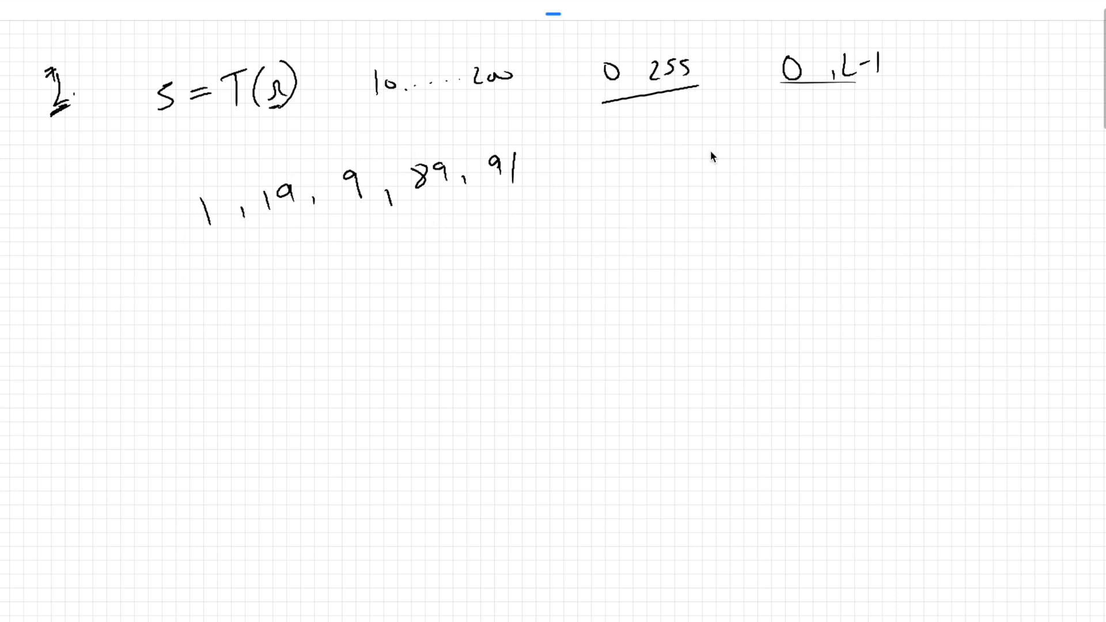
Write '0 — 1 × L-1' below the output range and circle L-1.
{"action": "left_click_drag", "start_coordinate": [790, 152], "coordinate": [843, 137]}
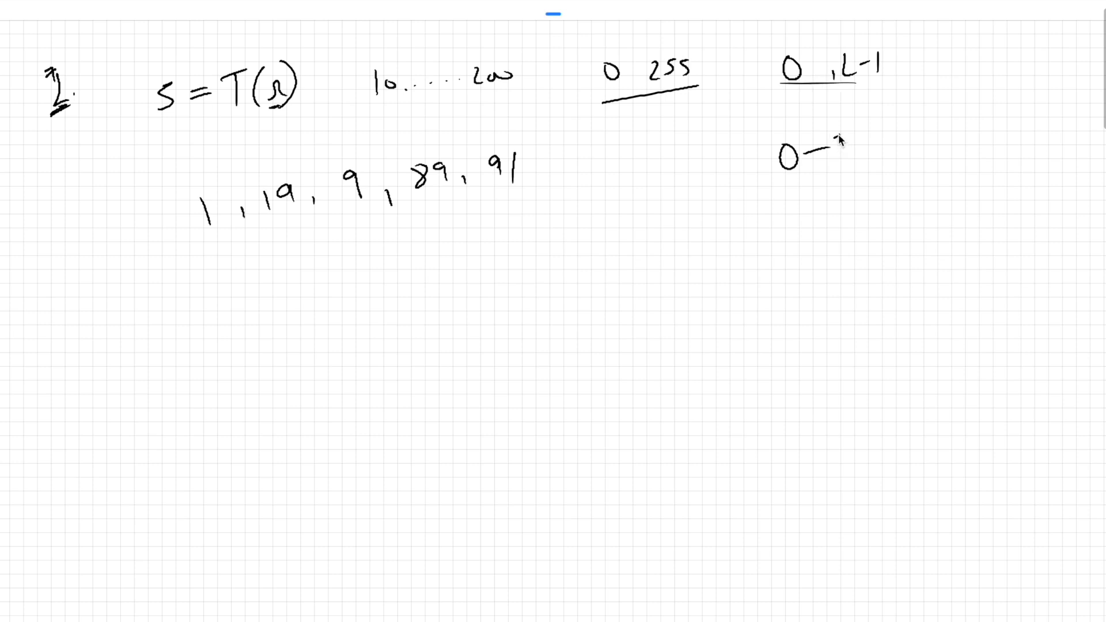
{"action": "type", "text": "1"}
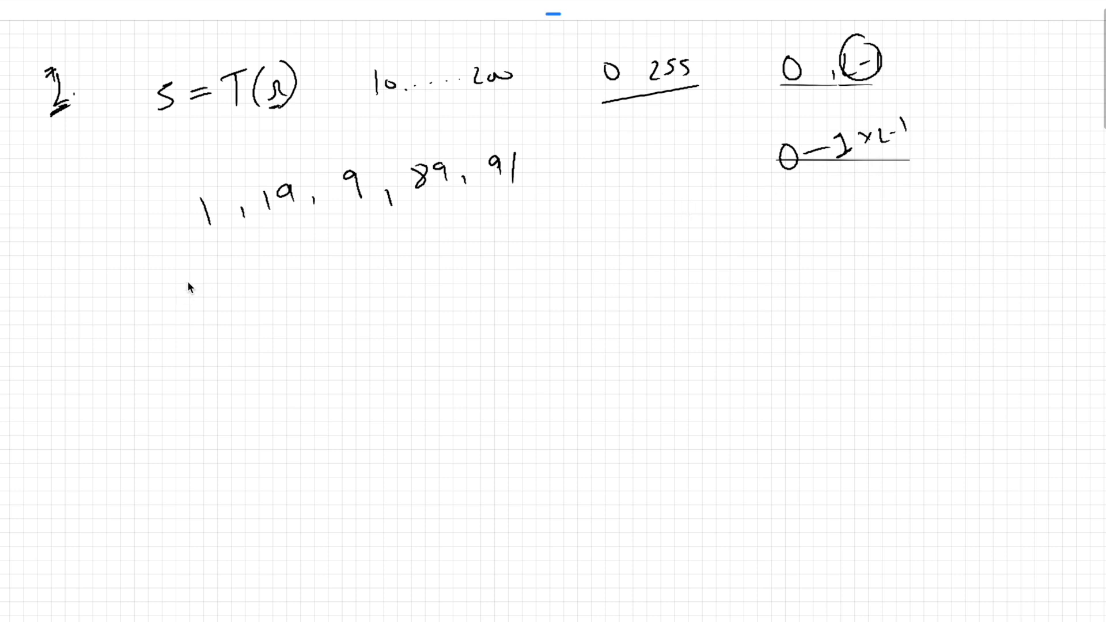
{"action": "mouse_move", "coordinate": [471, 203]}
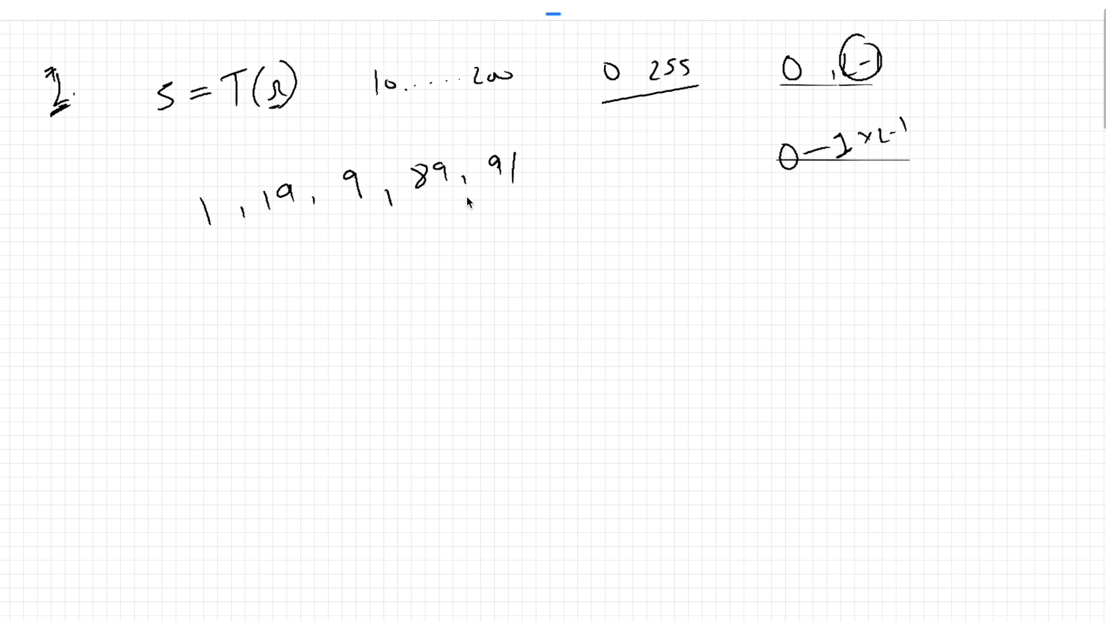
{"action": "mouse_move", "coordinate": [226, 250]}
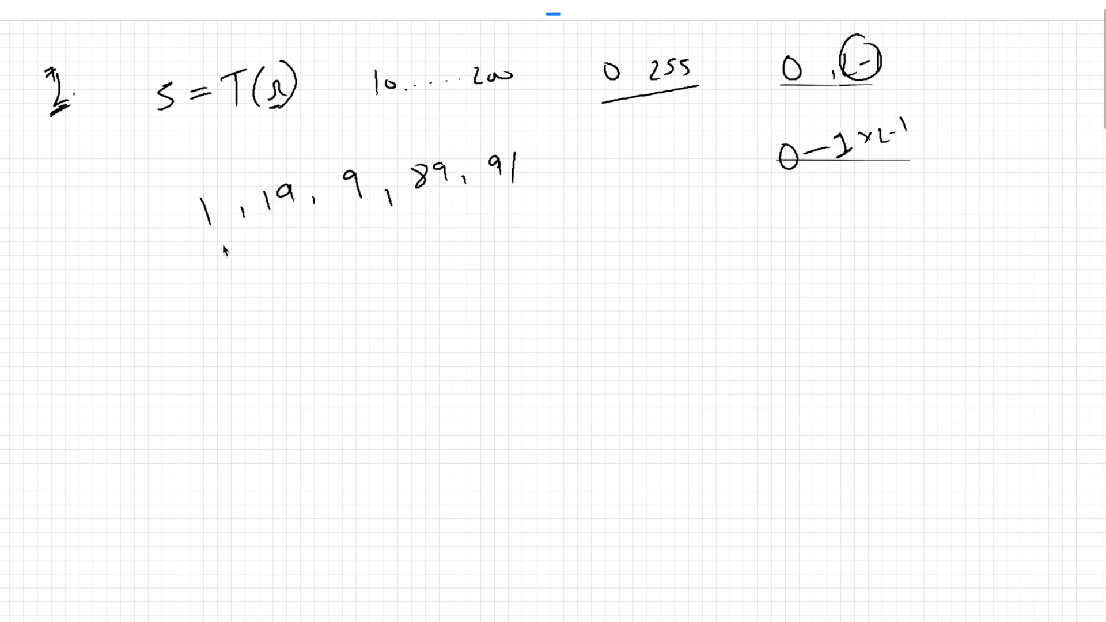
{"action": "mouse_move", "coordinate": [226, 251]}
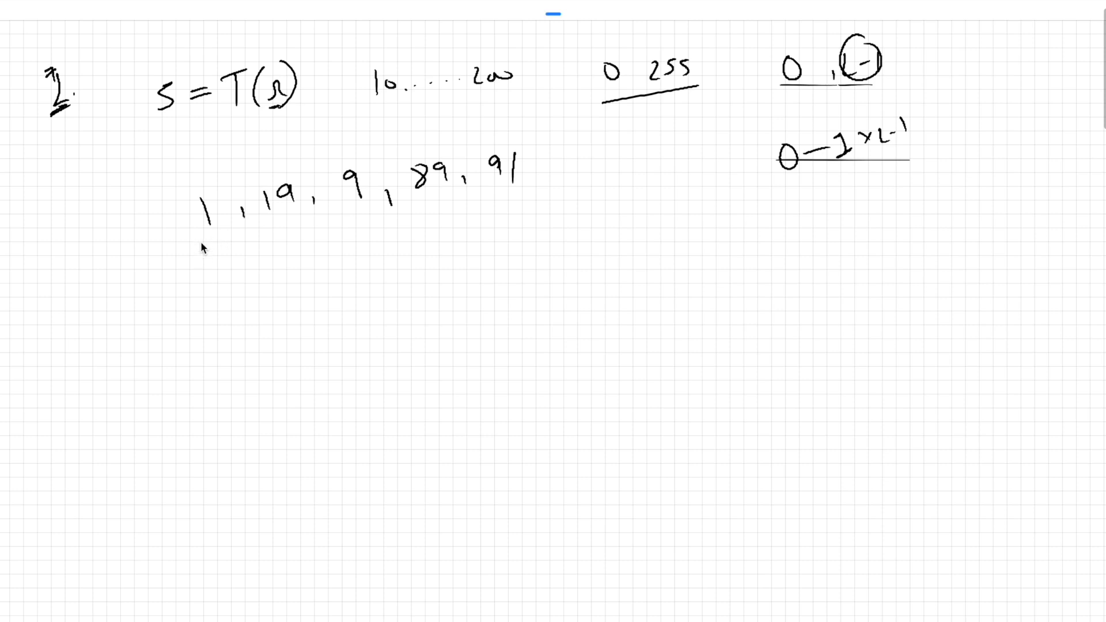
{"action": "mouse_move", "coordinate": [141, 271]}
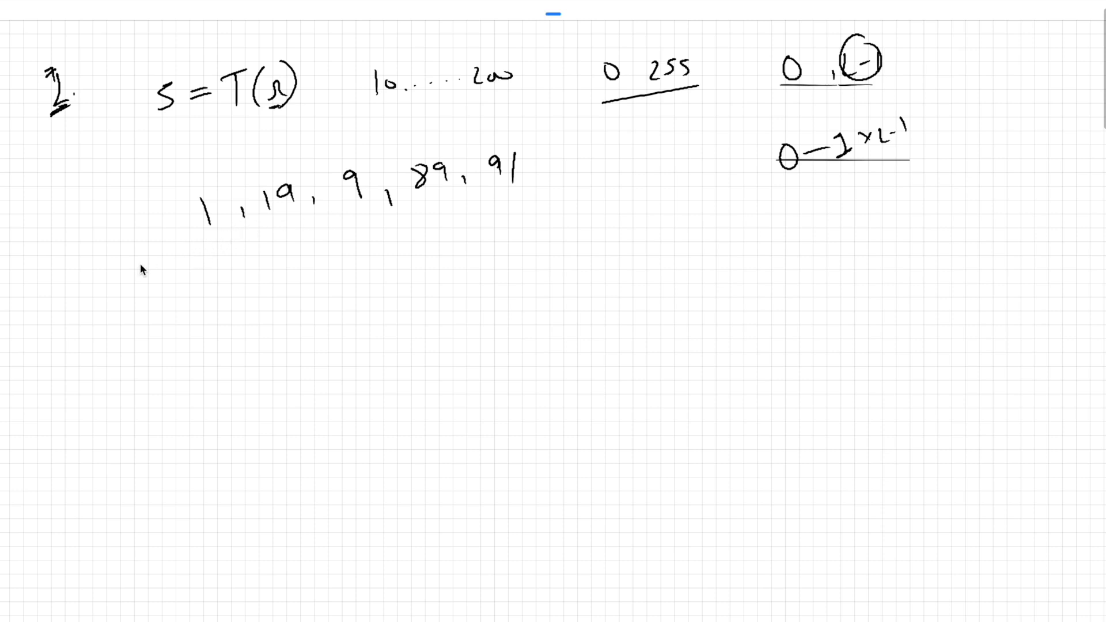
{"action": "mouse_move", "coordinate": [434, 203]}
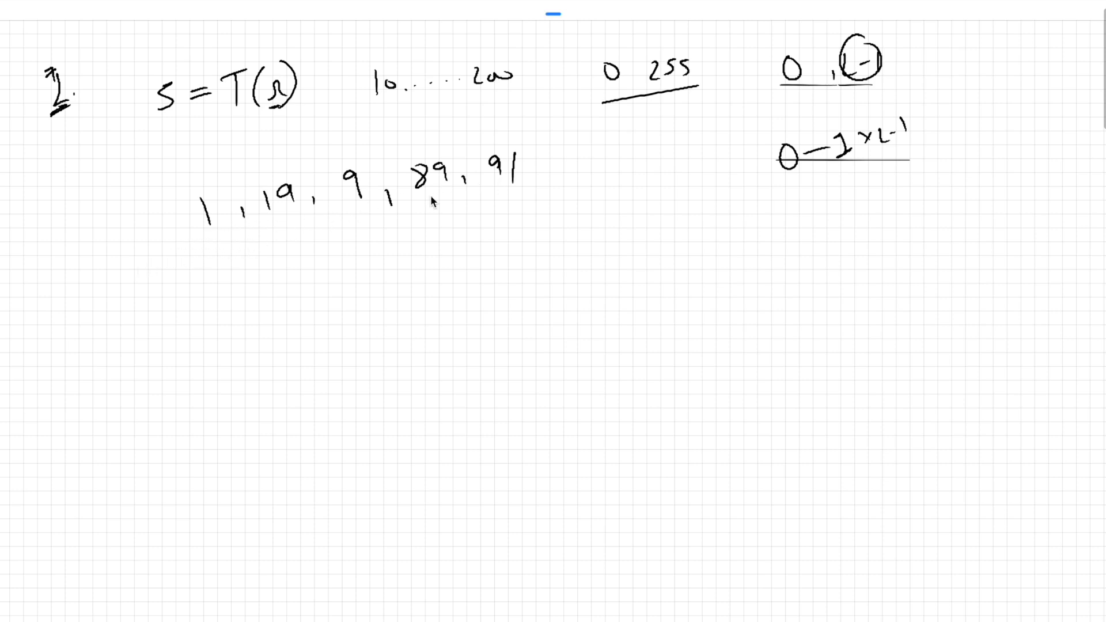
{"action": "mouse_move", "coordinate": [595, 255]}
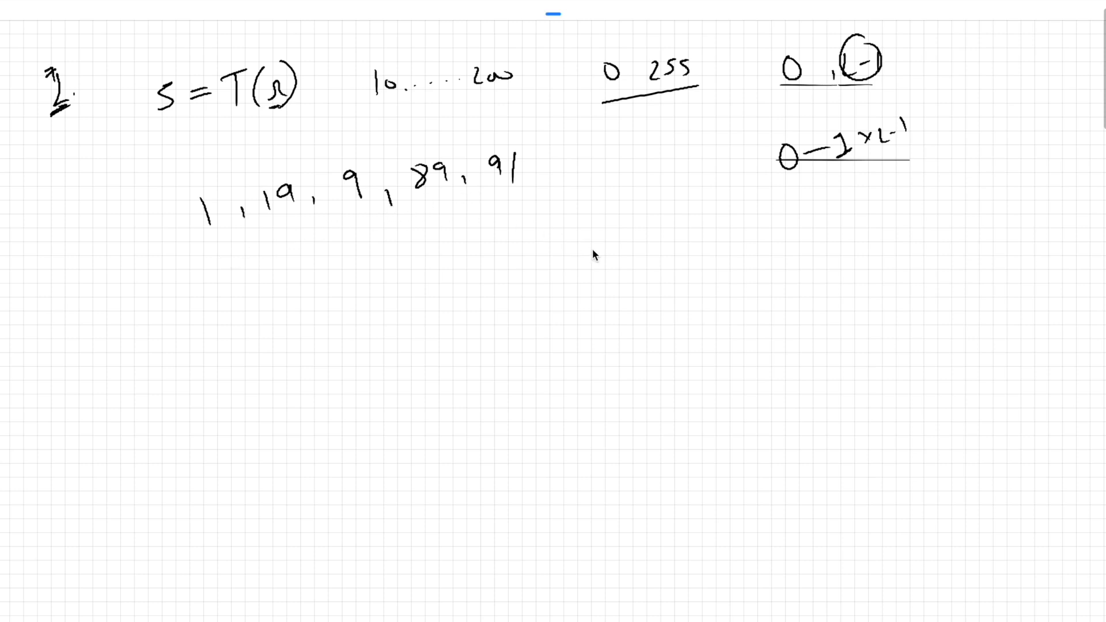
{"action": "mouse_move", "coordinate": [636, 266]}
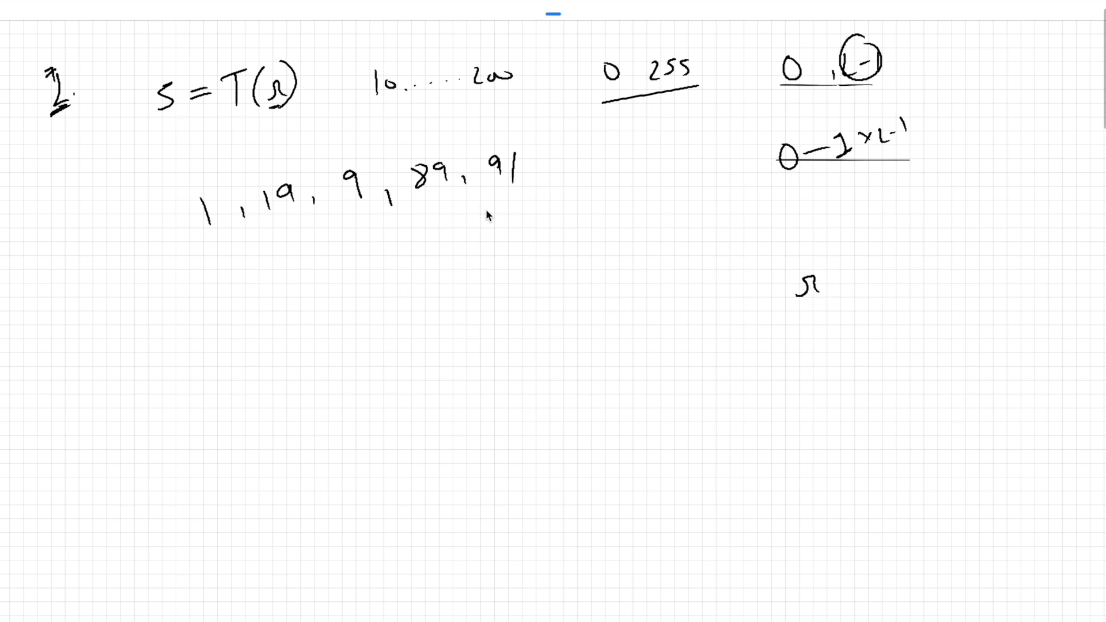
{"action": "mouse_move", "coordinate": [265, 340]}
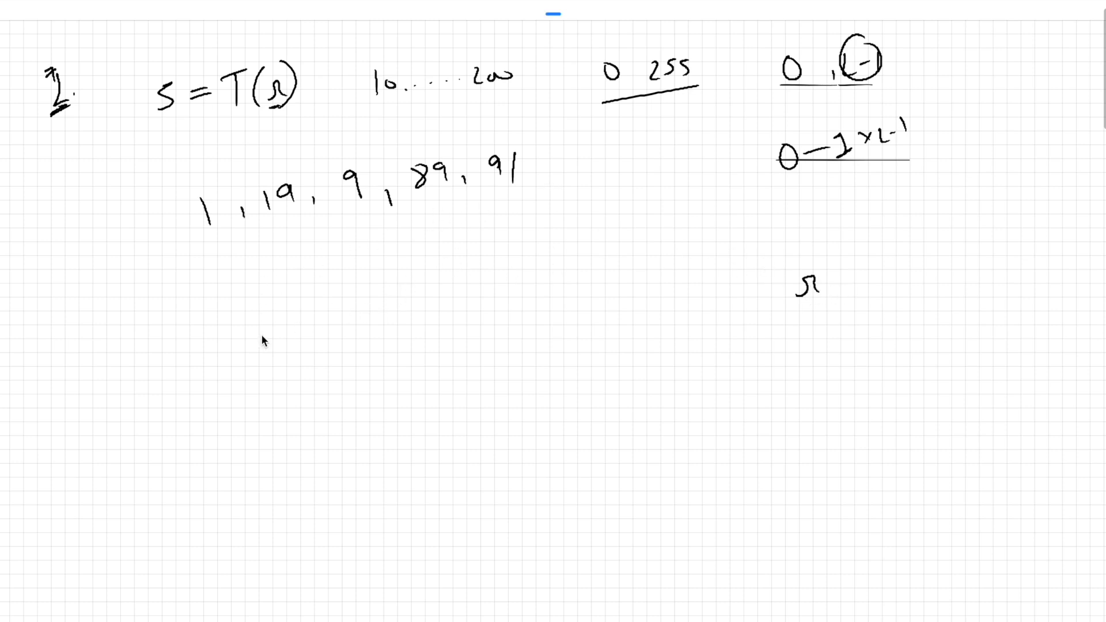
{"action": "mouse_move", "coordinate": [492, 280]}
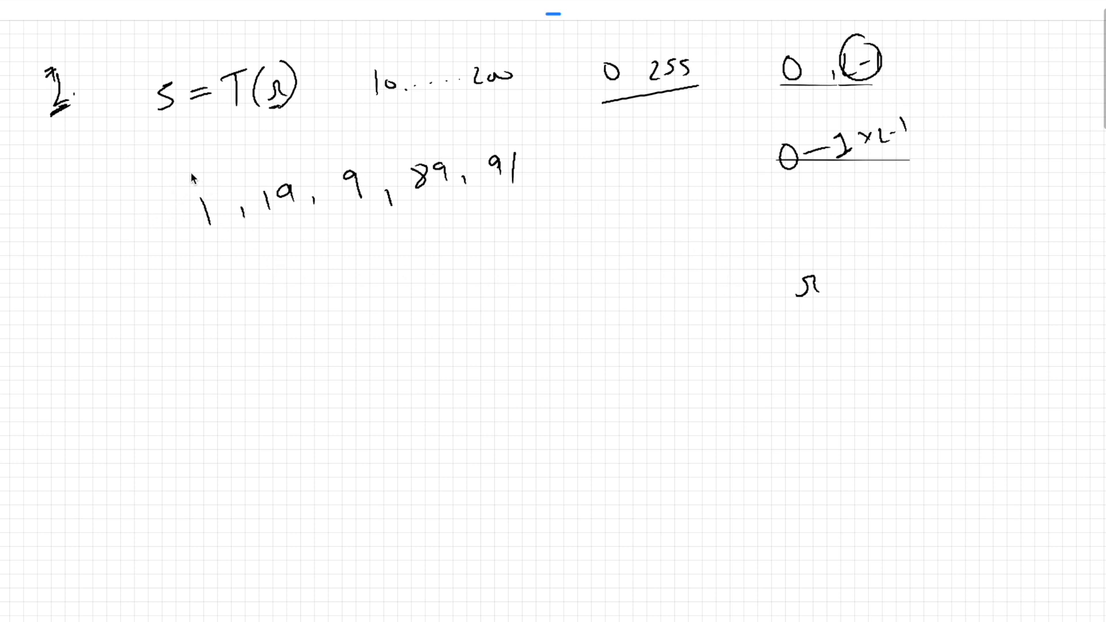
{"action": "mouse_move", "coordinate": [186, 223]}
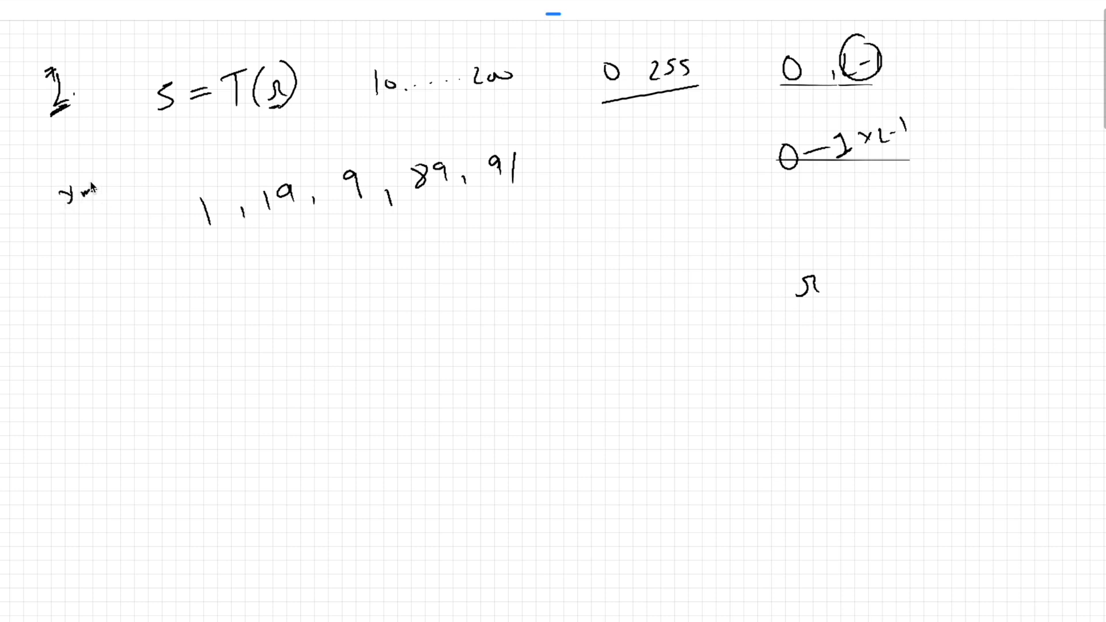
Write 'xmin = 1', the shifted row '0, 18, 8, 88, 90', and 'r - xmin'.
{"action": "type", "text": "min =1"}
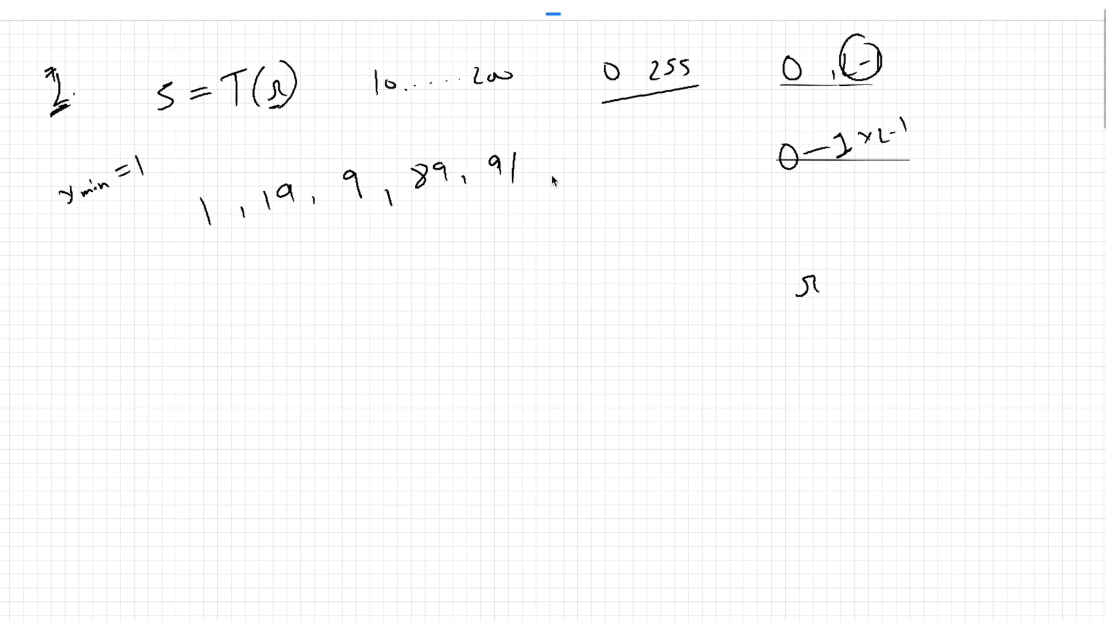
{"action": "type", "text": "0,12"}
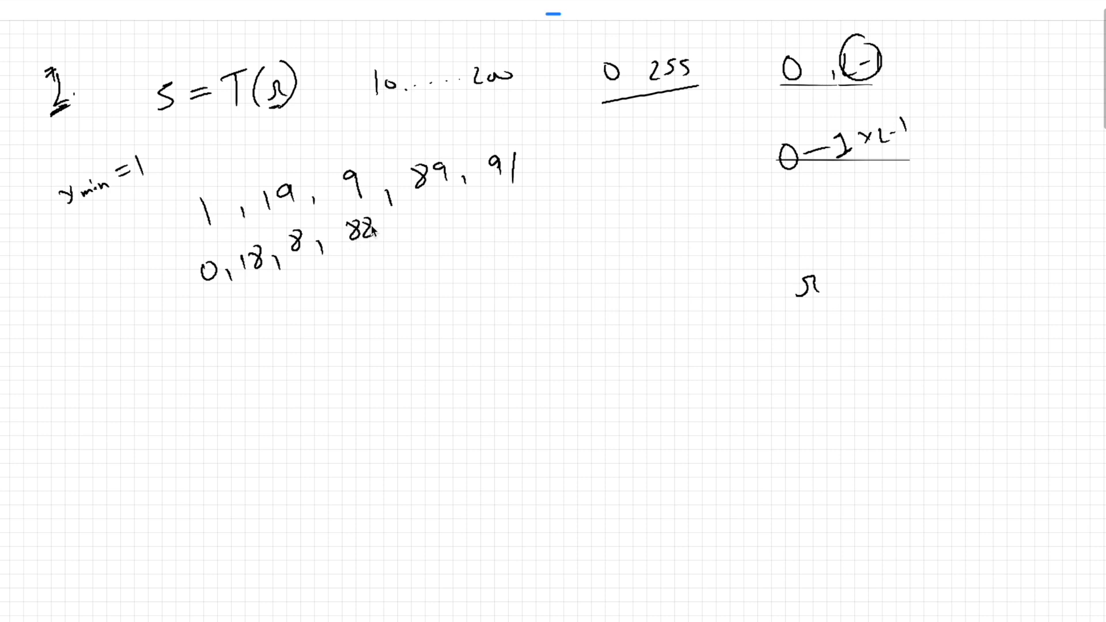
{"action": "type", "text": ",90"}
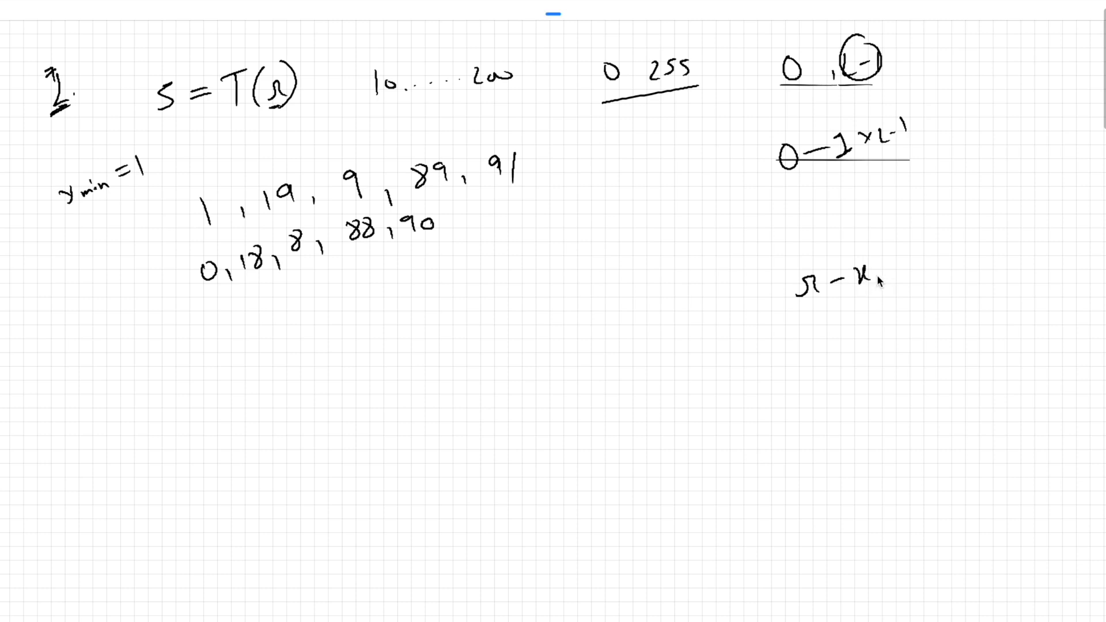
{"action": "type", "text": "min"}
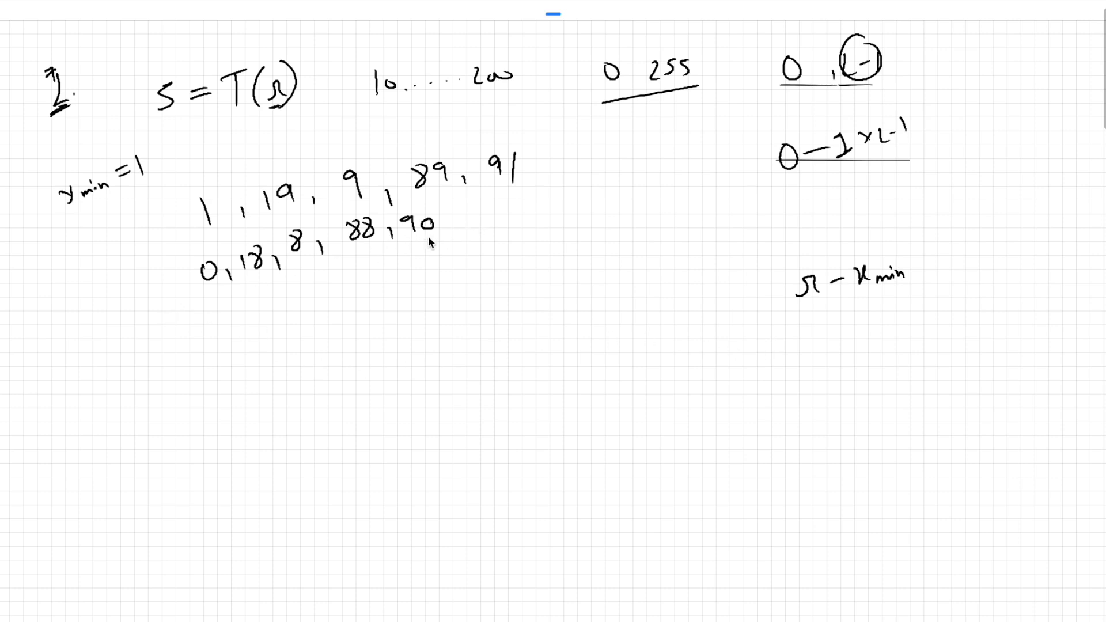
{"action": "mouse_move", "coordinate": [211, 291]}
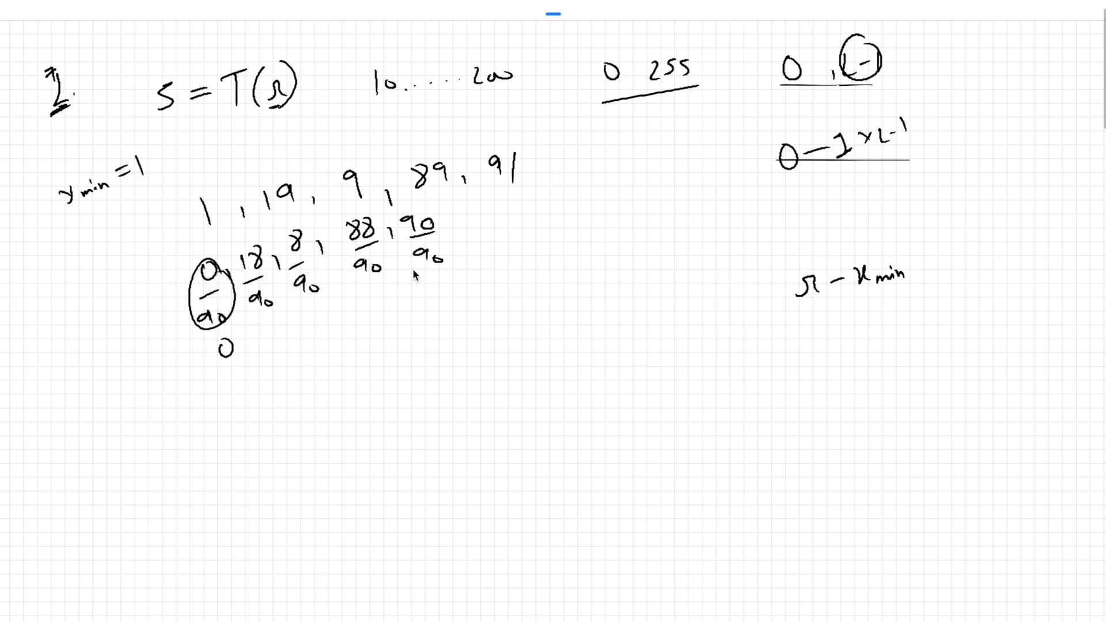
Circle the 90/90 fraction to mark it as the value 1.
{"action": "left_click_drag", "start_coordinate": [405, 211], "coordinate": [423, 268]}
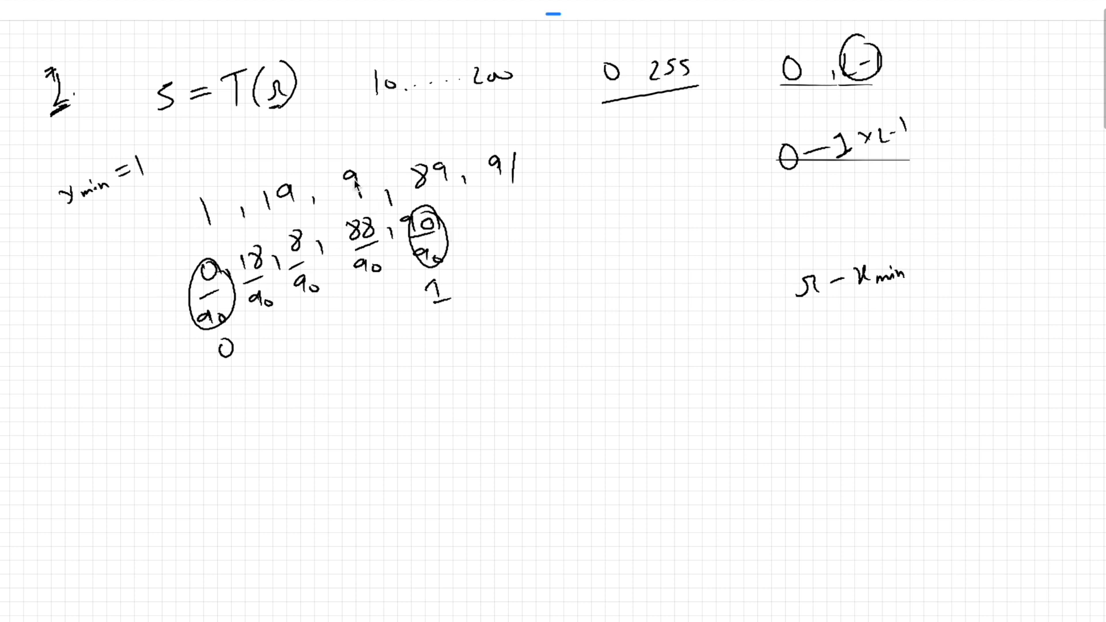
{"action": "mouse_move", "coordinate": [337, 297]}
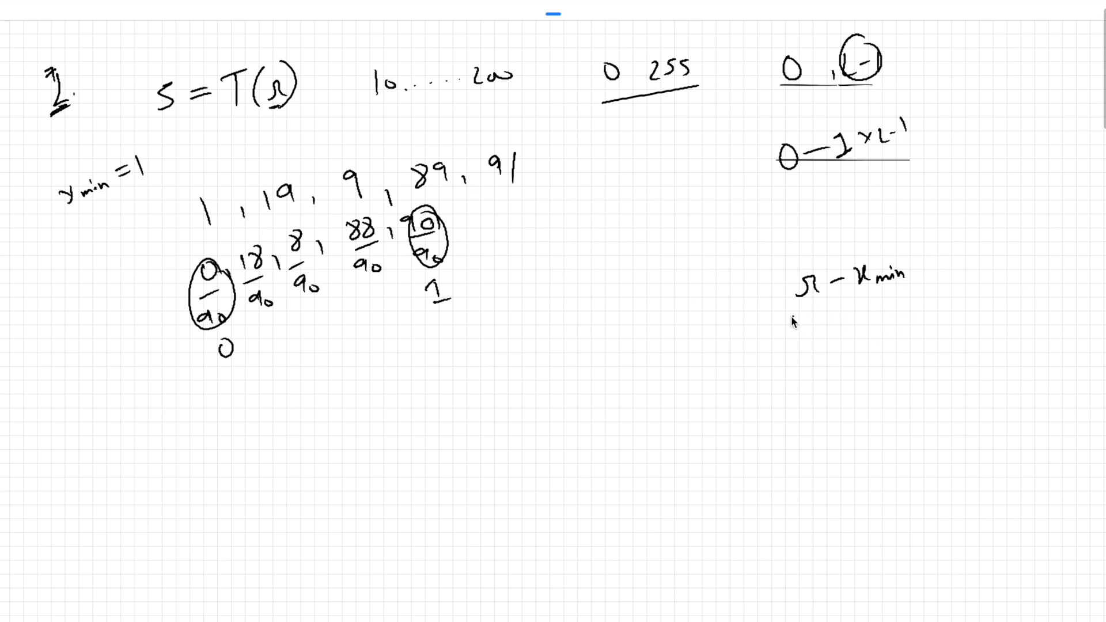
Underline 91 and write '(r - xmin)/(xmax - xmin) × L-1' on the right.
{"action": "left_click_drag", "start_coordinate": [790, 323], "coordinate": [896, 304]}
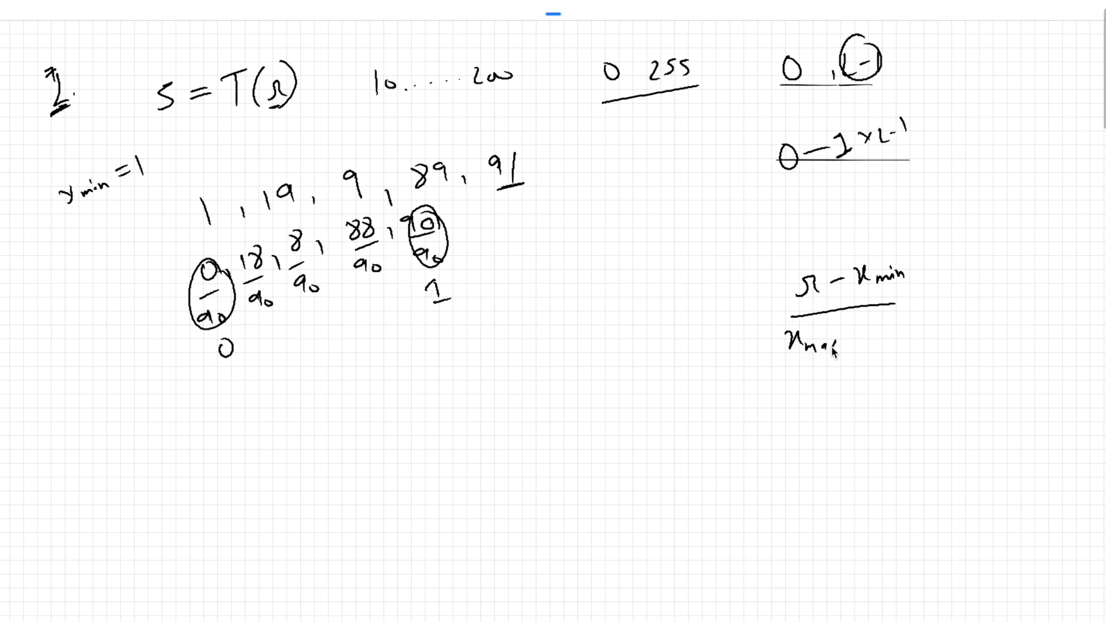
{"action": "mouse_move", "coordinate": [836, 352]}
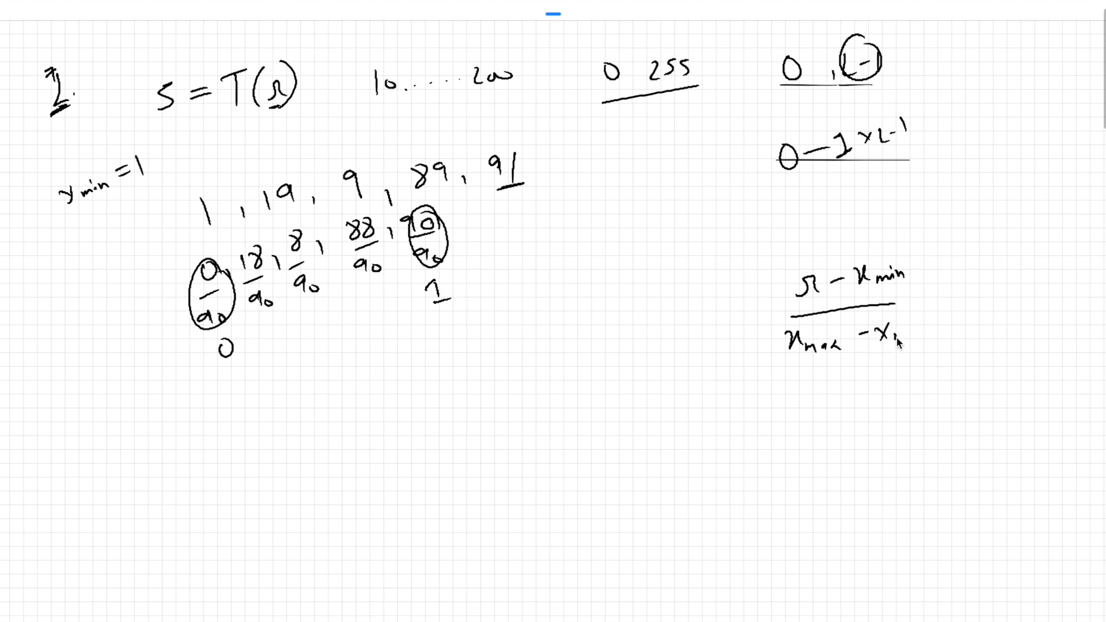
{"action": "type", "text": "min"}
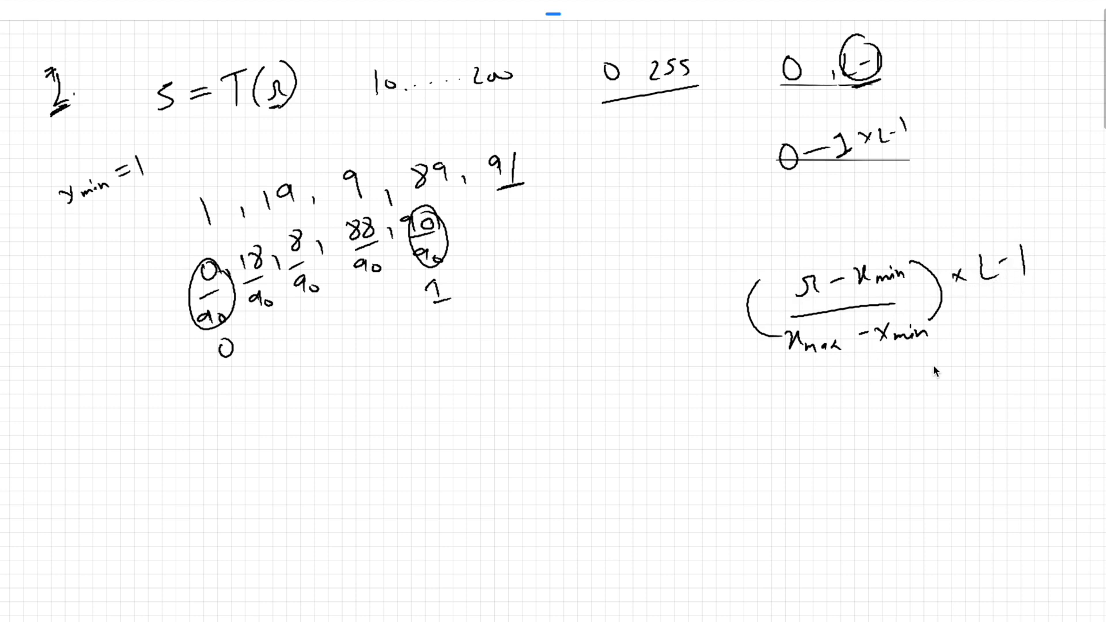
{"action": "mouse_move", "coordinate": [800, 376]}
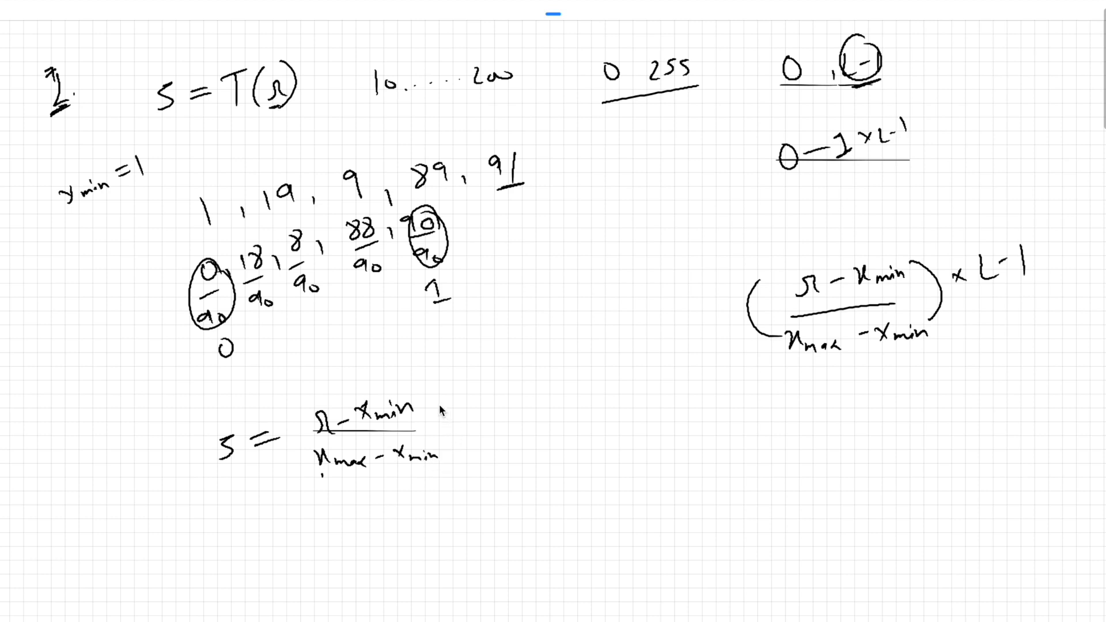
Draw brackets around the restated fraction s = (r - xmin)/(xmax - xmin).
{"action": "left_click_drag", "start_coordinate": [304, 409], "coordinate": [458, 465]}
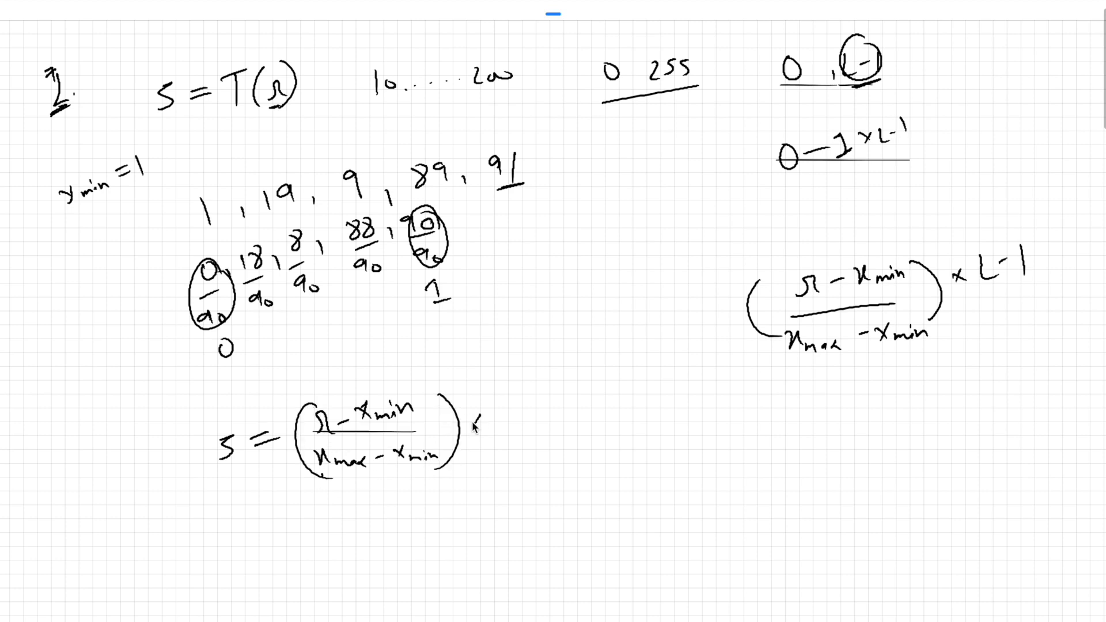